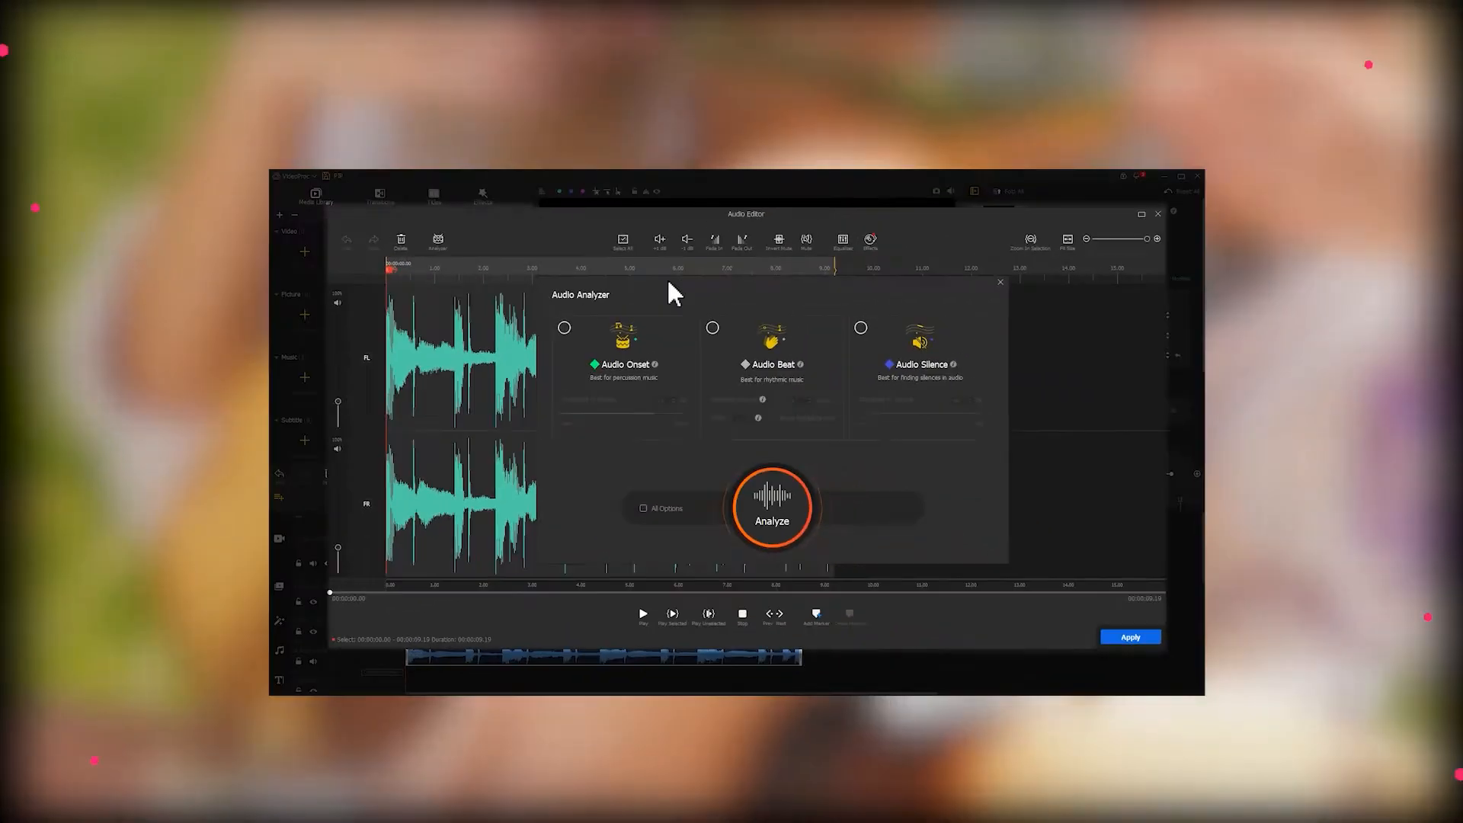
Preview onset detection in Audio Analyzer and the Cinematic1 look on the hand clip
{"action": "left_click", "coordinate": [563, 327]}
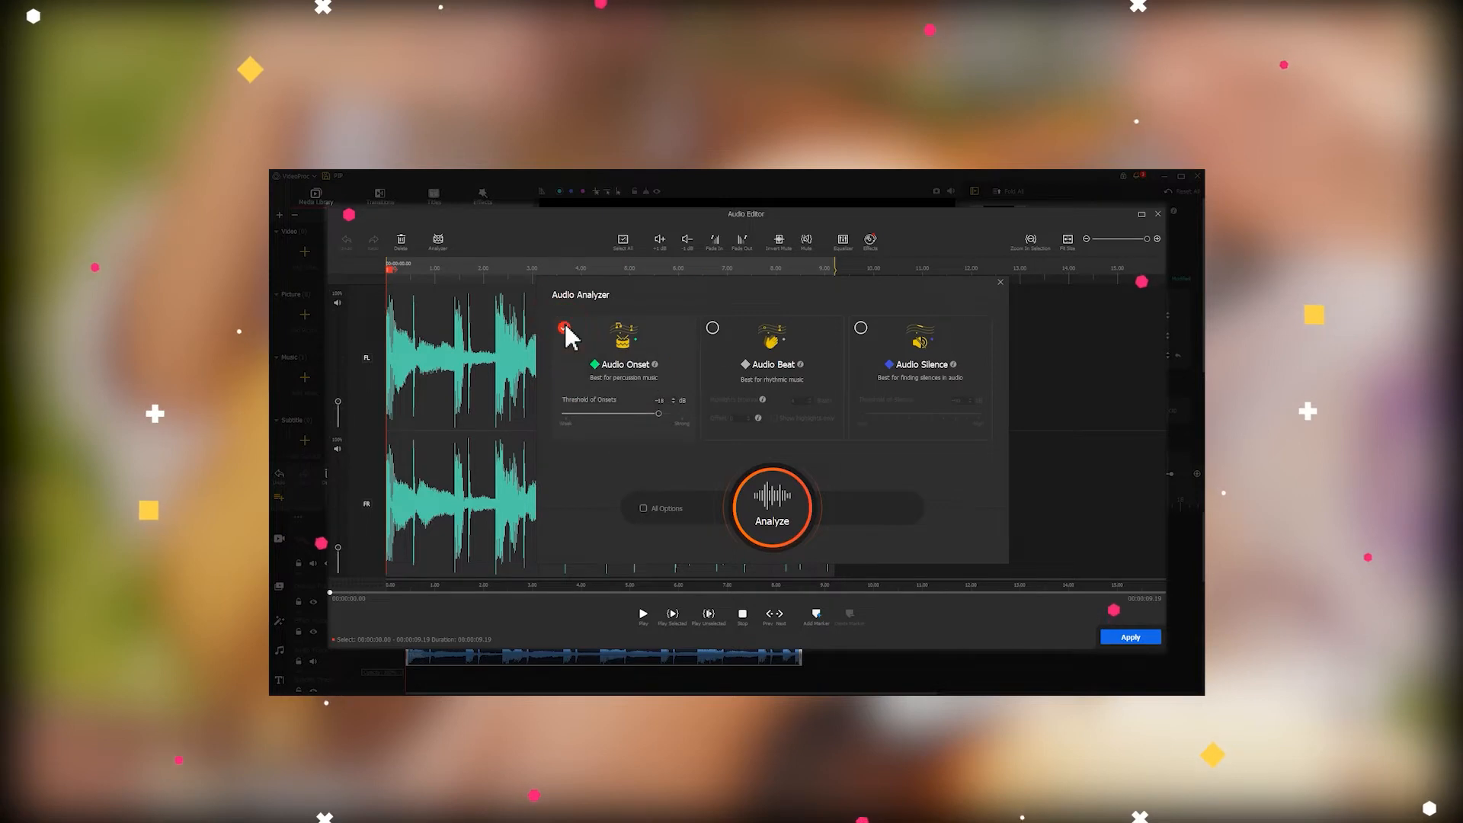
{"action": "left_click", "coordinate": [771, 508]}
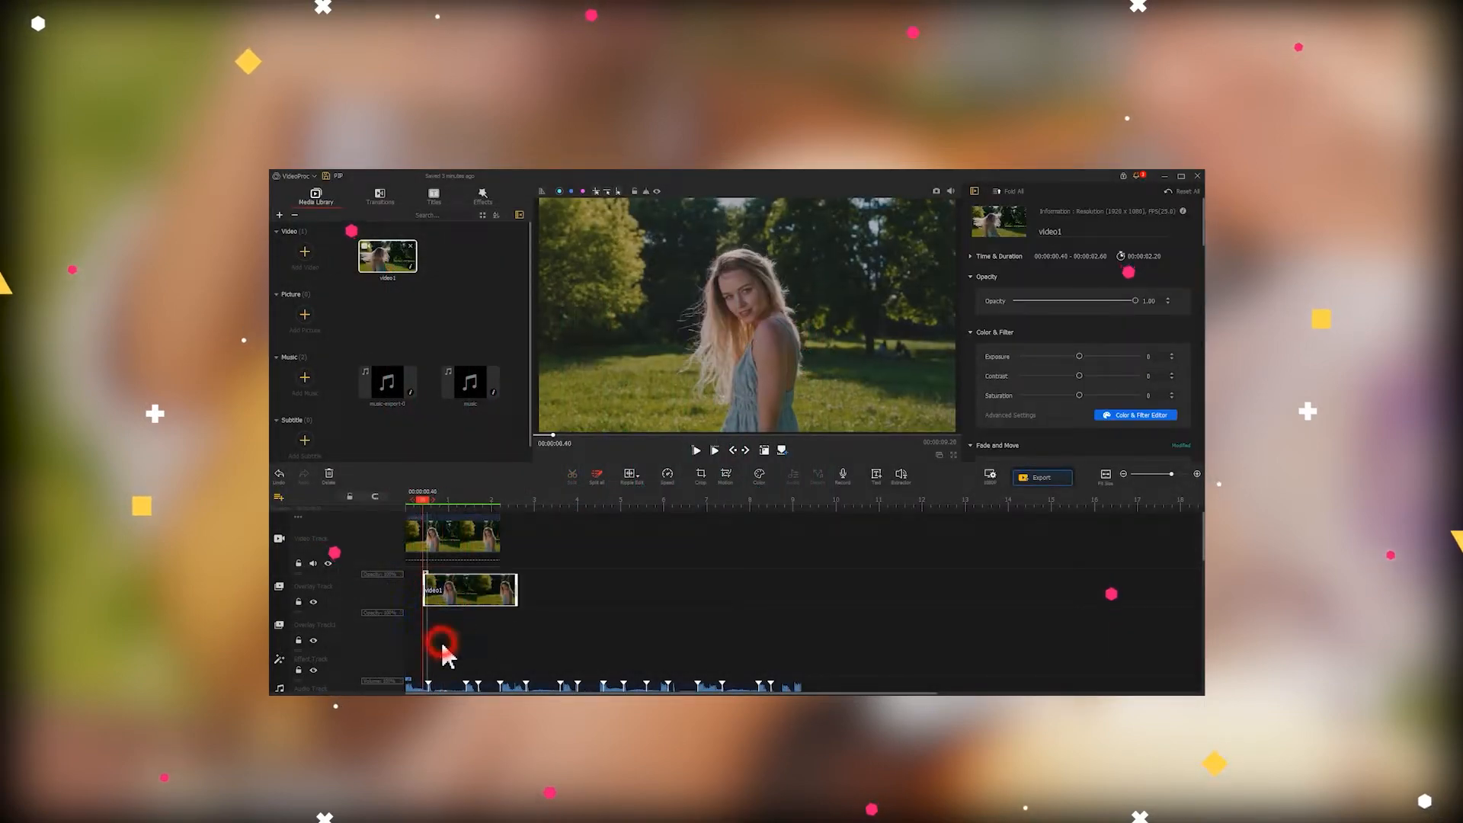
{"action": "left_click", "coordinate": [1135, 415]}
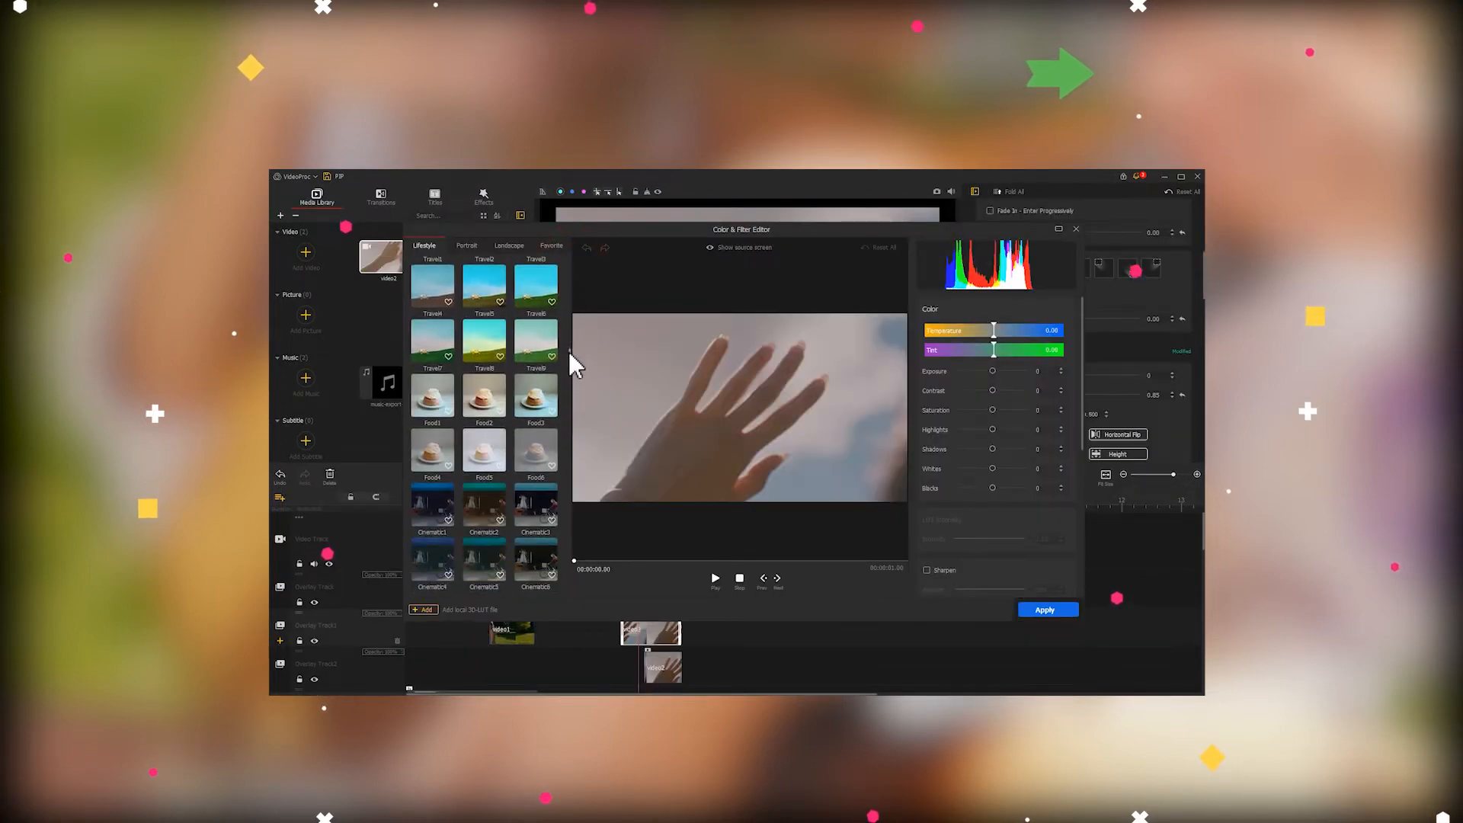
{"action": "left_click", "coordinate": [432, 505]}
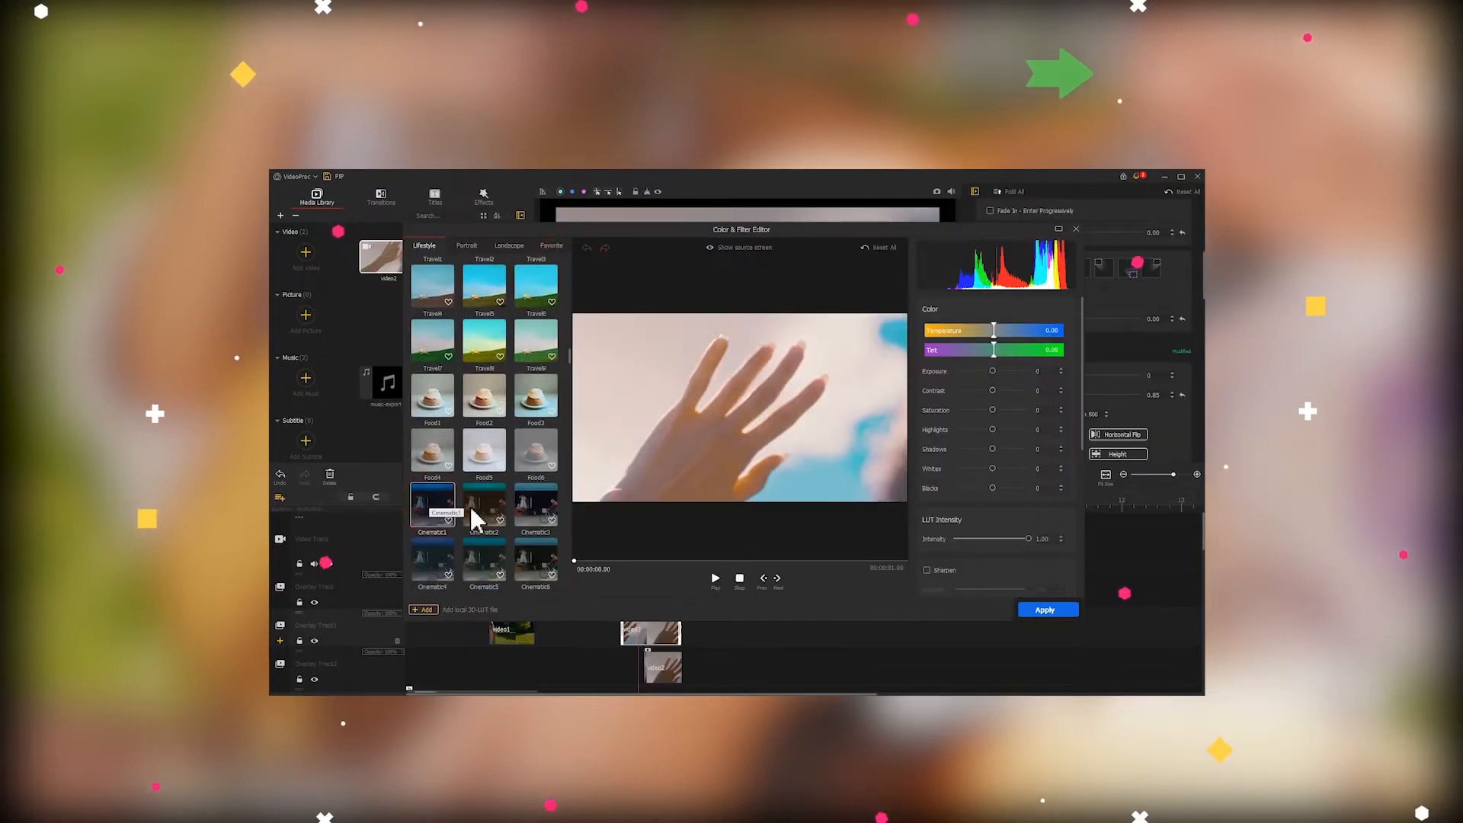
{"action": "left_click", "coordinate": [1046, 609]}
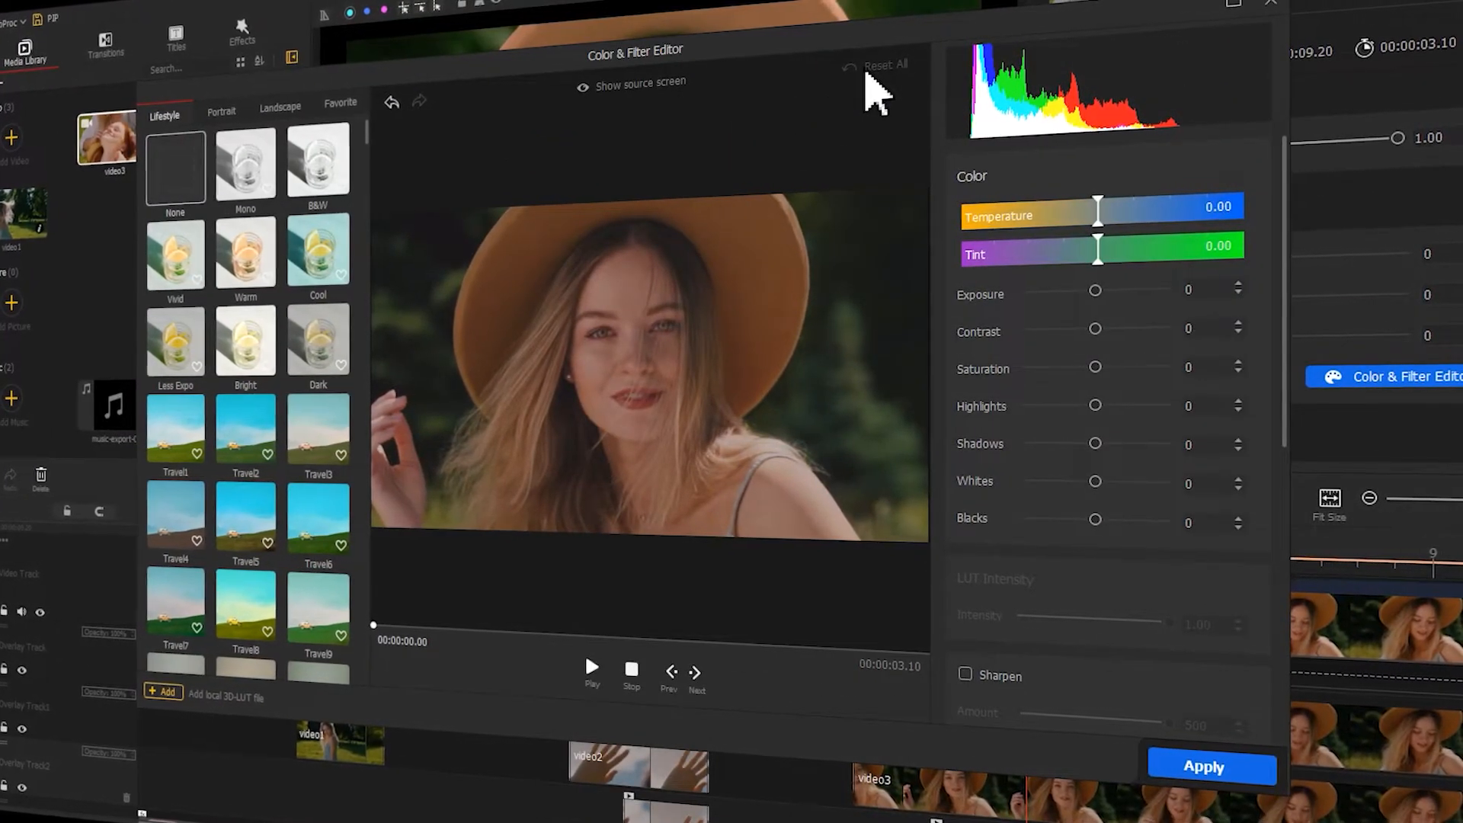
Raise the video3 clip's exposure to 43 and contrast to about 32
{"action": "left_click_drag", "start_coordinate": [1096, 290], "coordinate": [1115, 290]}
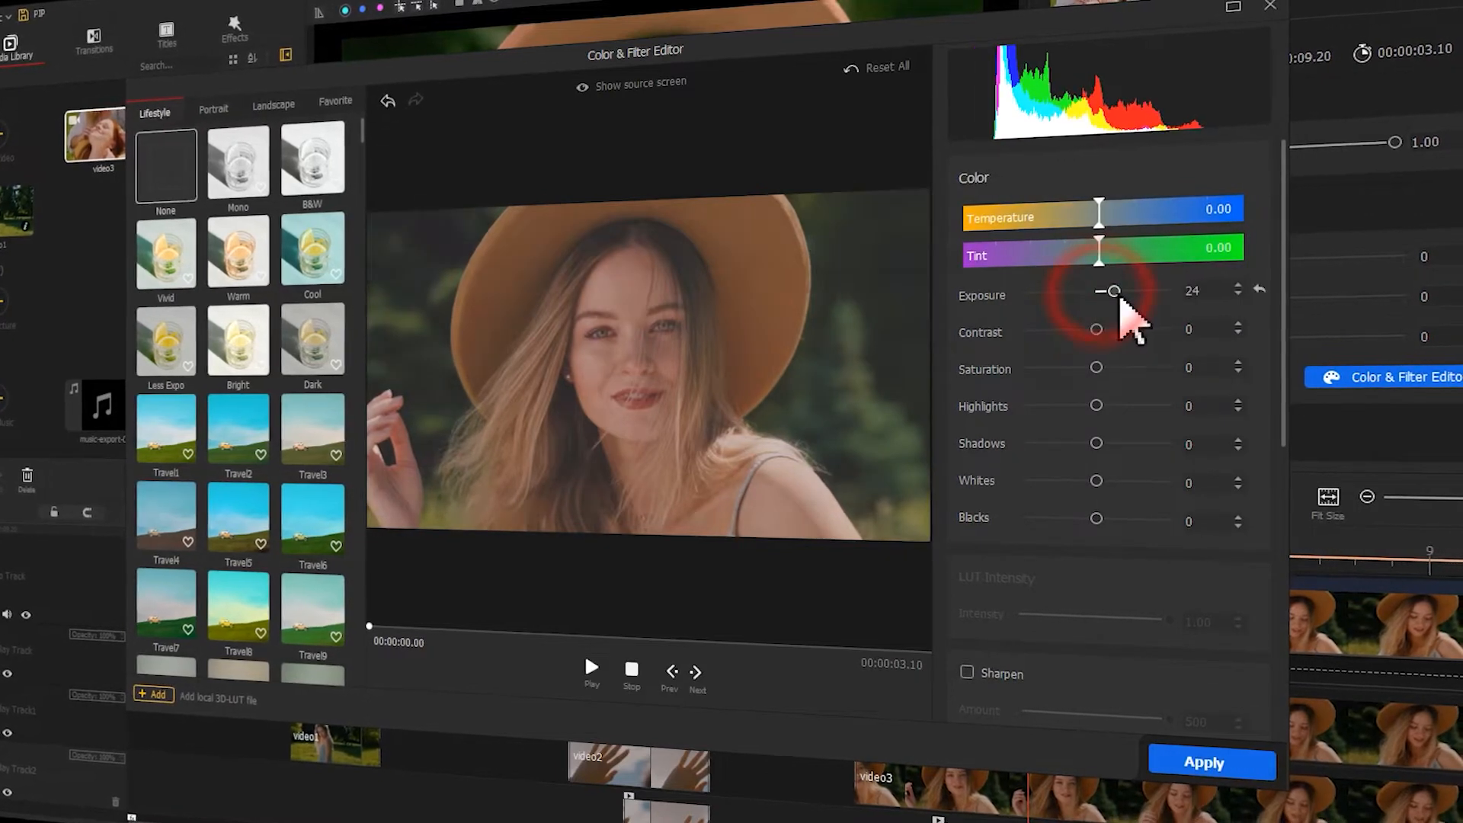
{"action": "left_click_drag", "start_coordinate": [1110, 291], "coordinate": [1130, 291]}
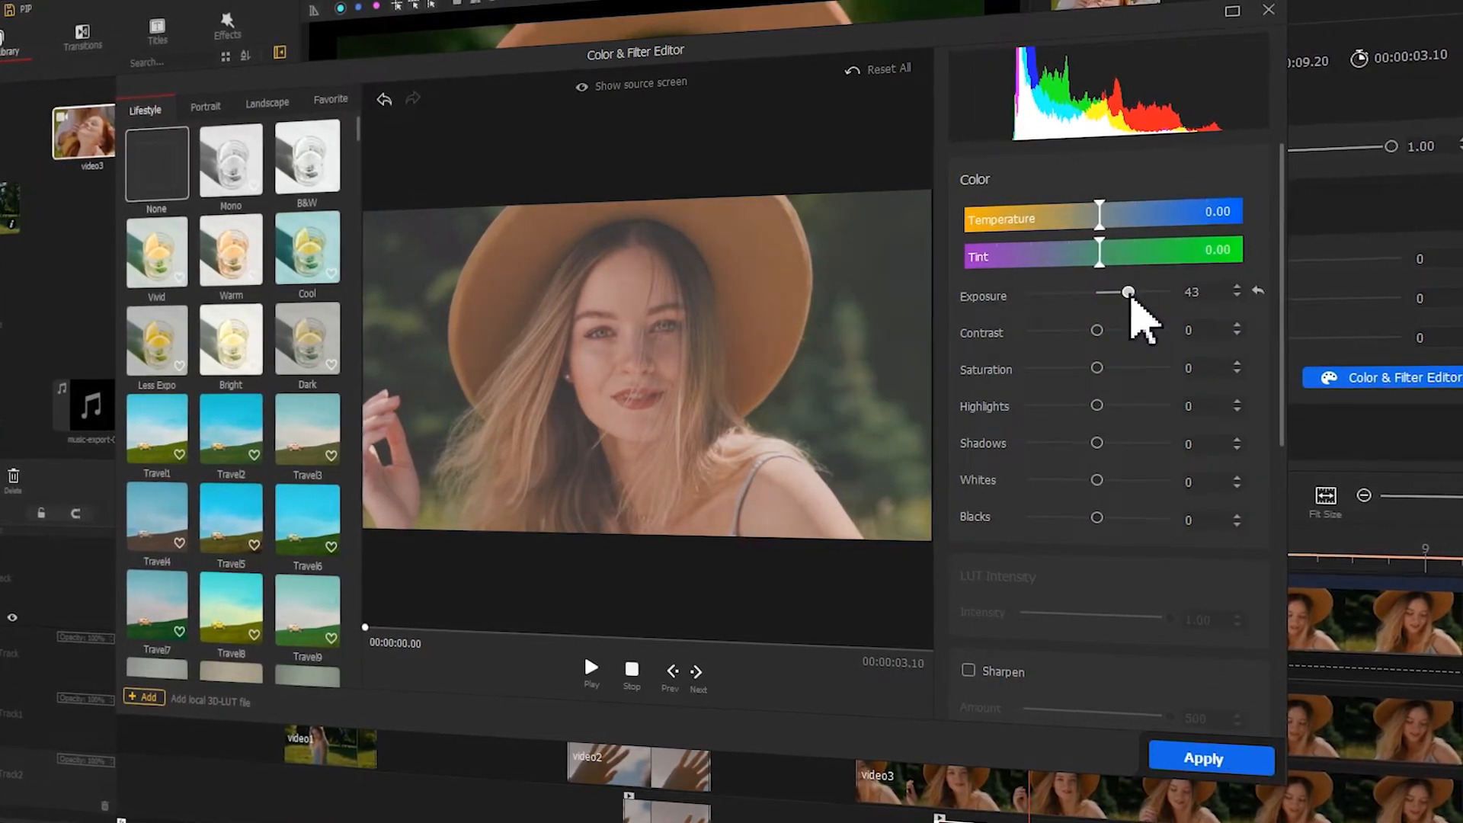
{"action": "left_click_drag", "start_coordinate": [1097, 333], "coordinate": [1106, 332]}
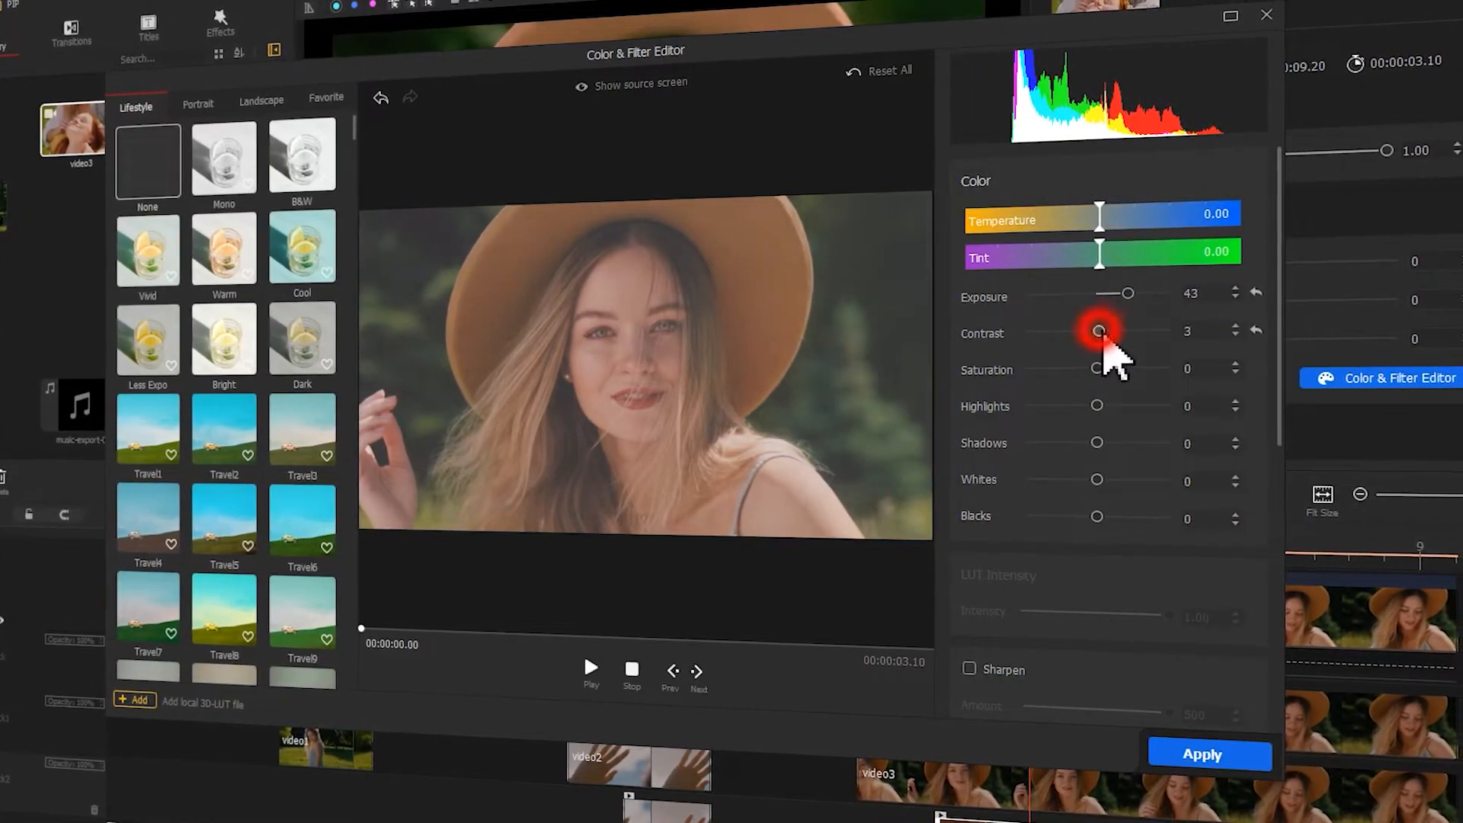
{"action": "left_click_drag", "start_coordinate": [1100, 332], "coordinate": [1119, 332]}
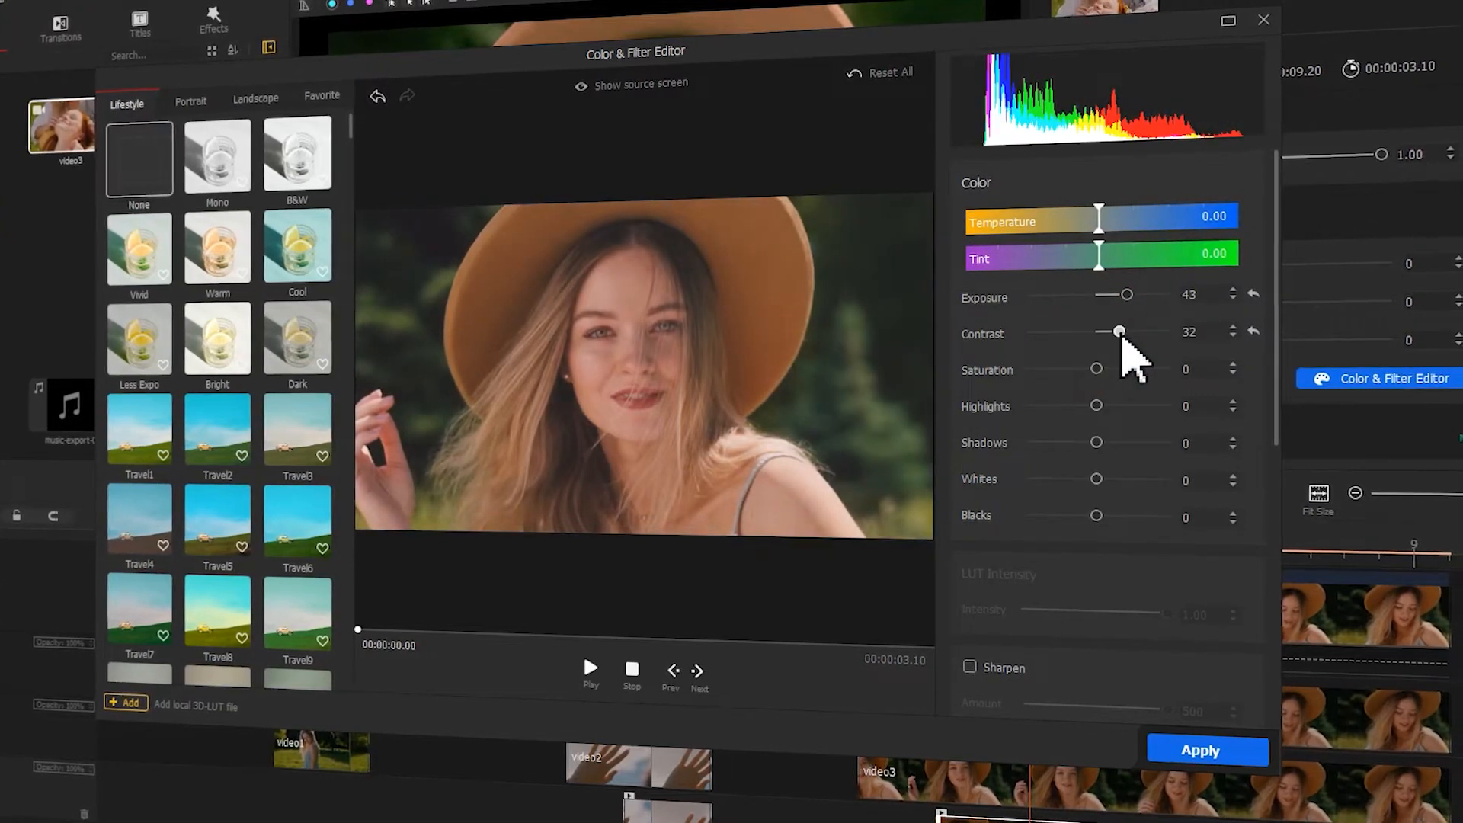
{"action": "left_click_drag", "start_coordinate": [1098, 367], "coordinate": [1103, 368]}
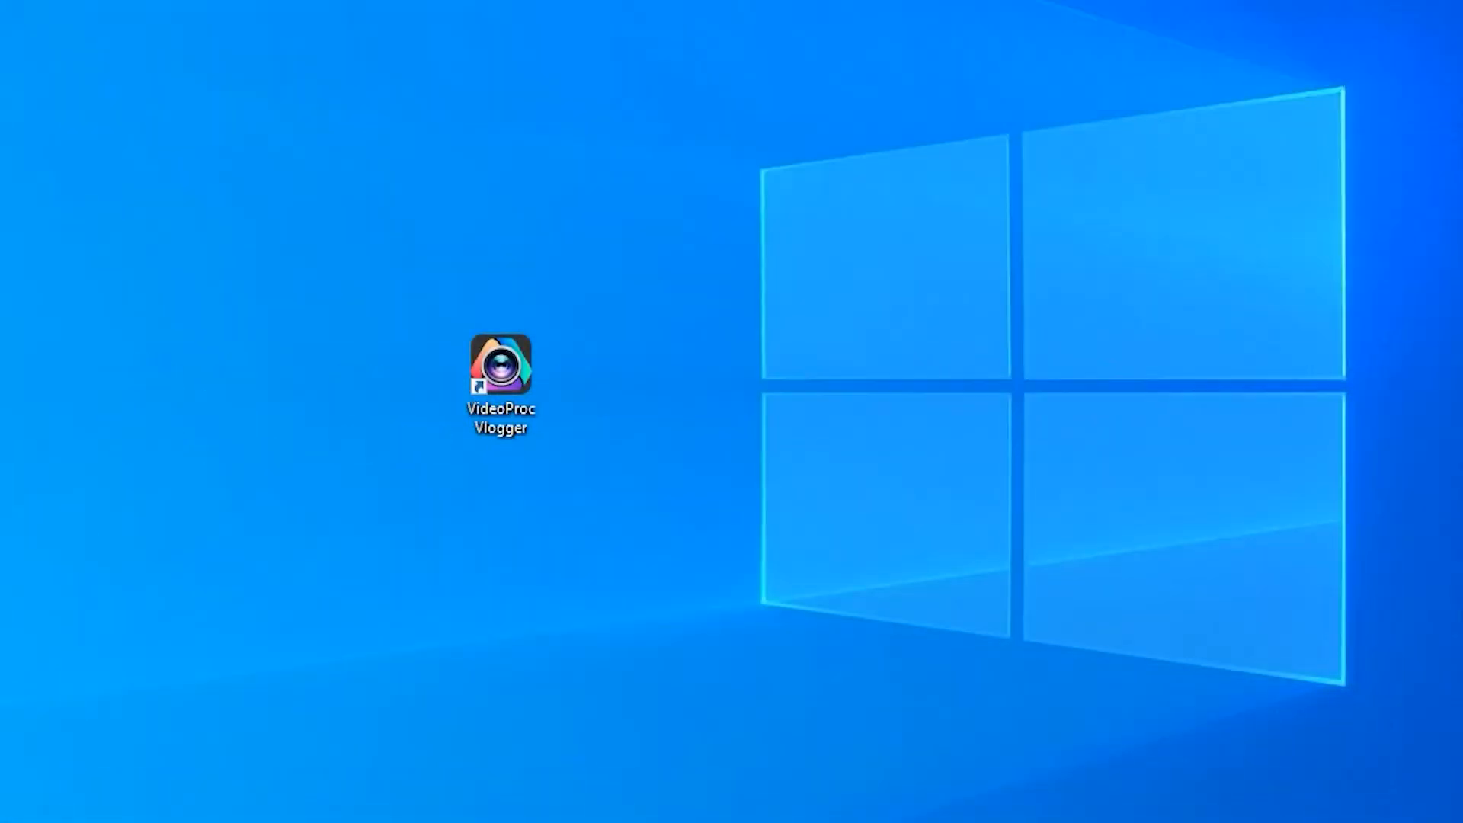
Launch VideoProc Vlogger from its desktop shortcut to open the PIP project
{"action": "double_click", "coordinate": [499, 371]}
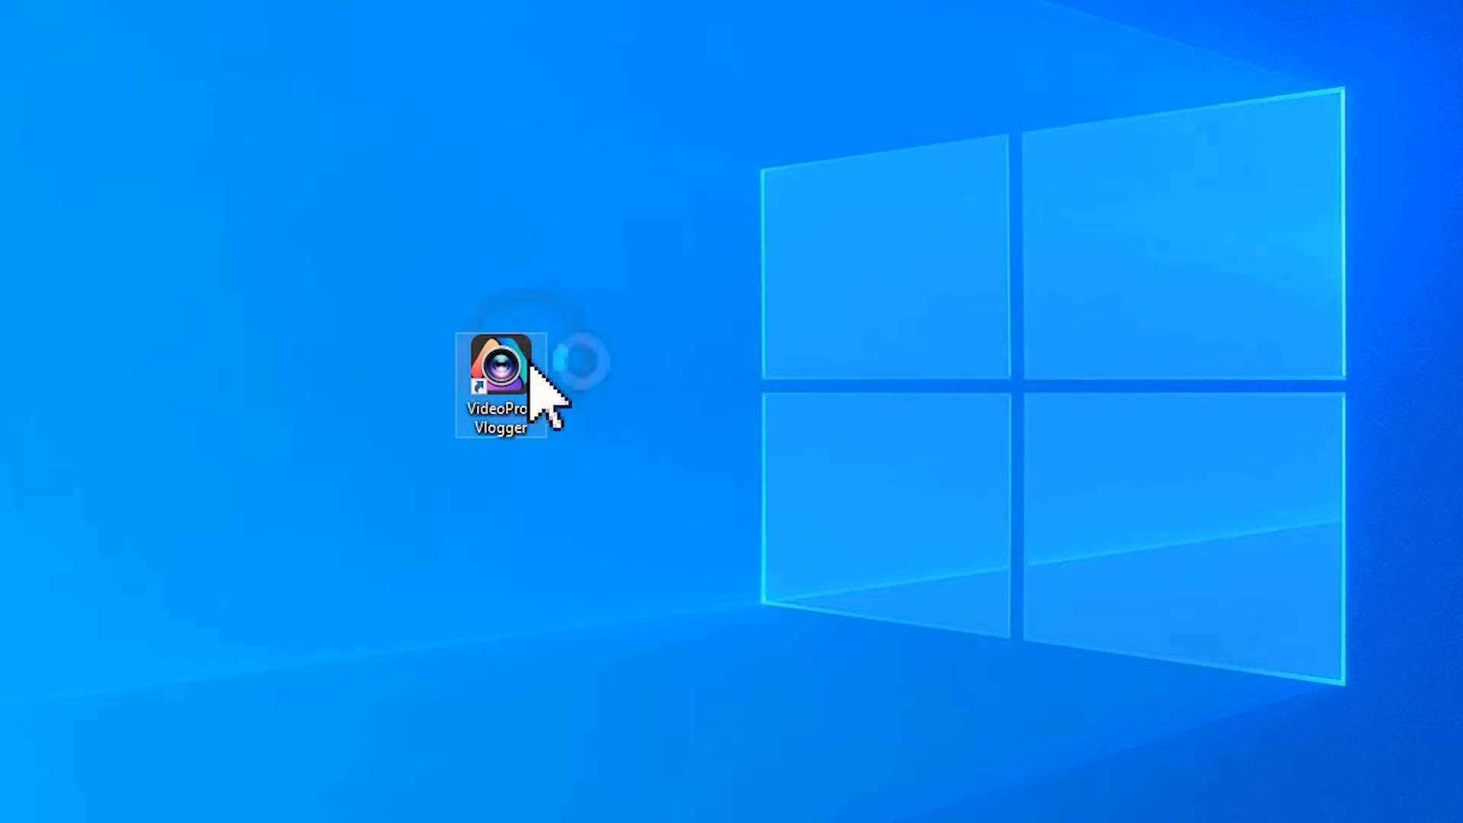
{"action": "double_click", "coordinate": [497, 388]}
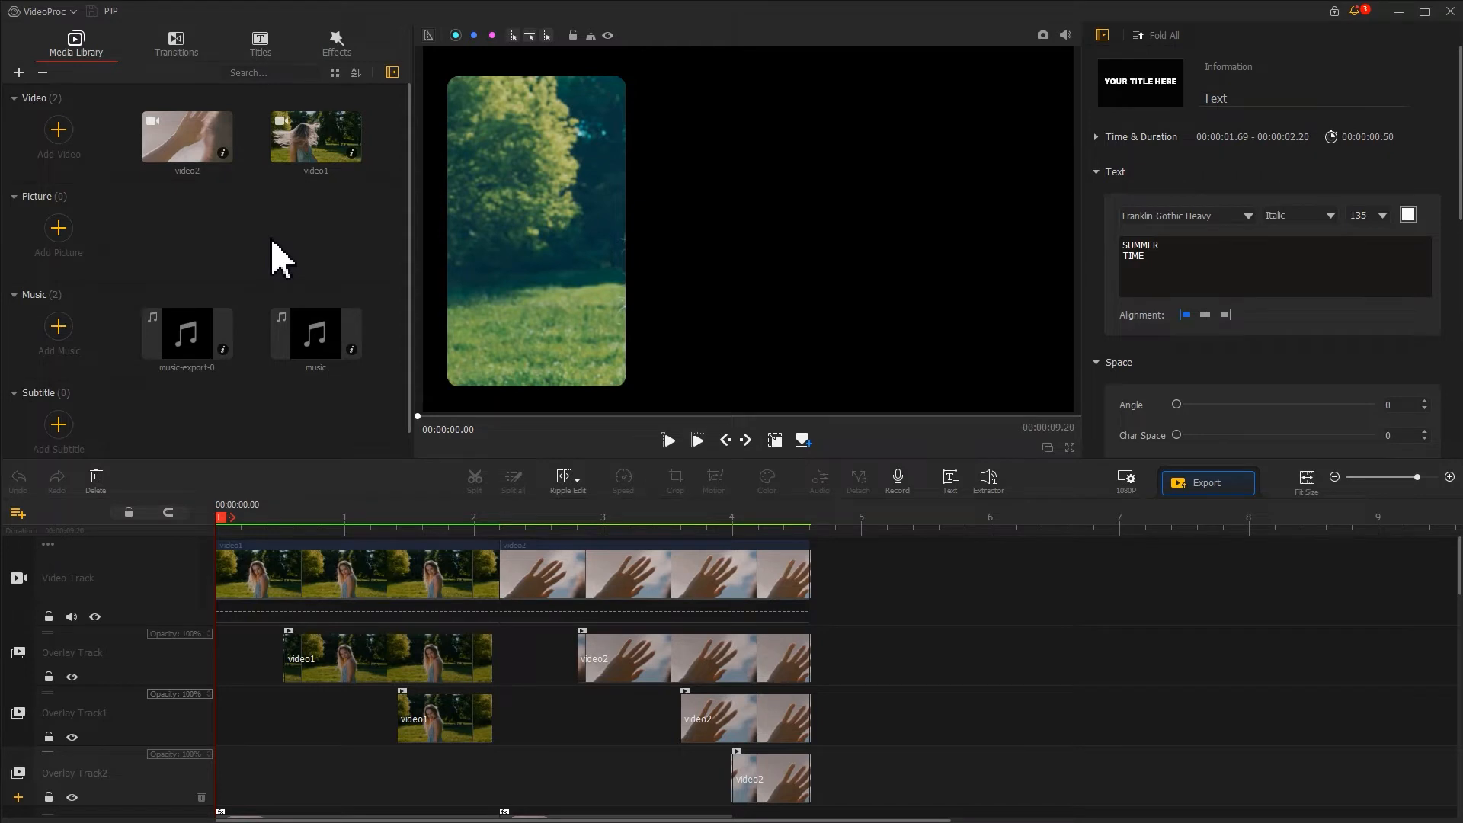
Import the video3 file into the media library through Add Video
{"action": "left_click", "coordinate": [58, 130]}
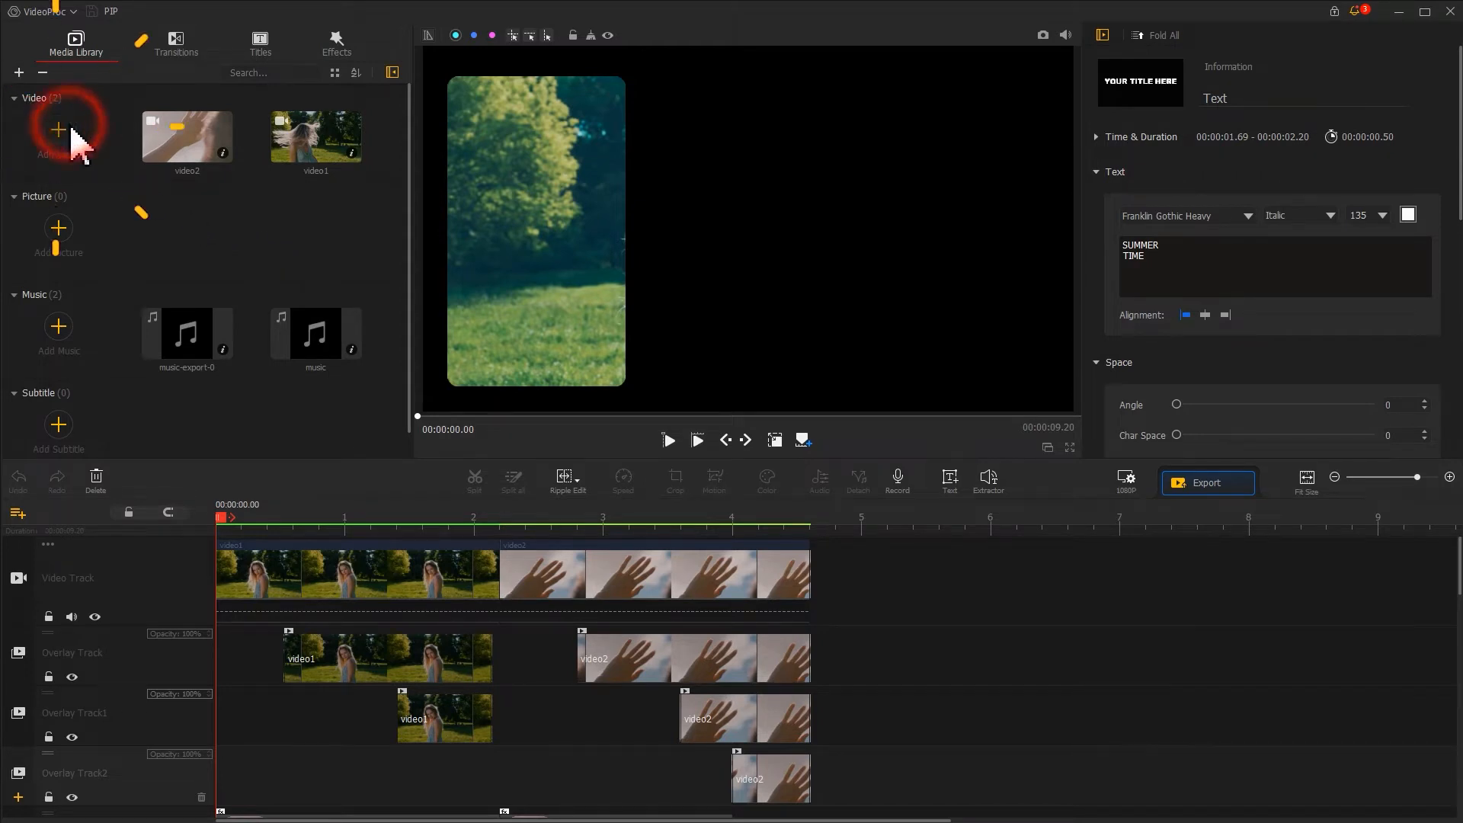
{"action": "left_click", "coordinate": [58, 129]}
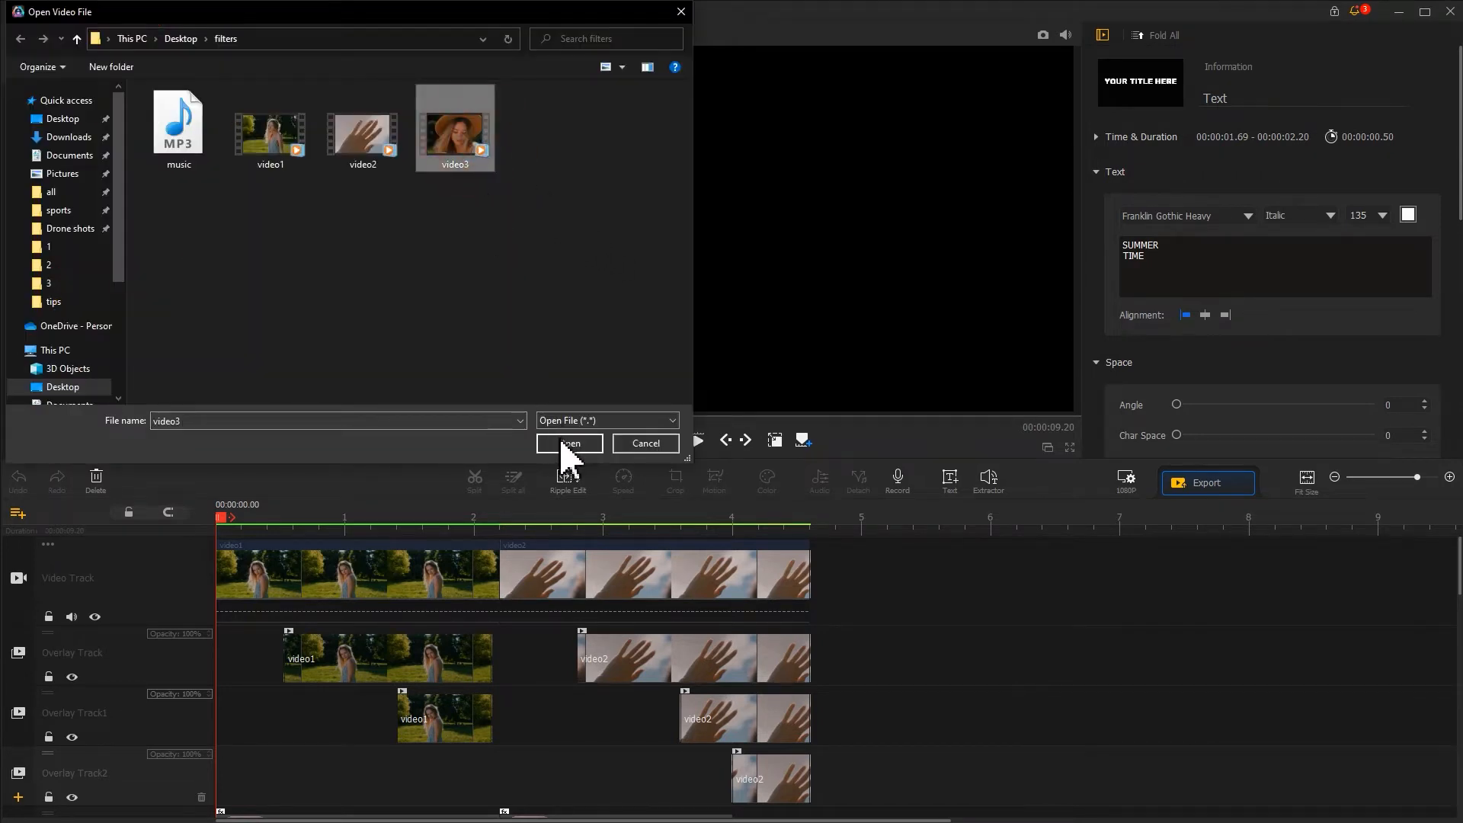
{"action": "left_click", "coordinate": [569, 442]}
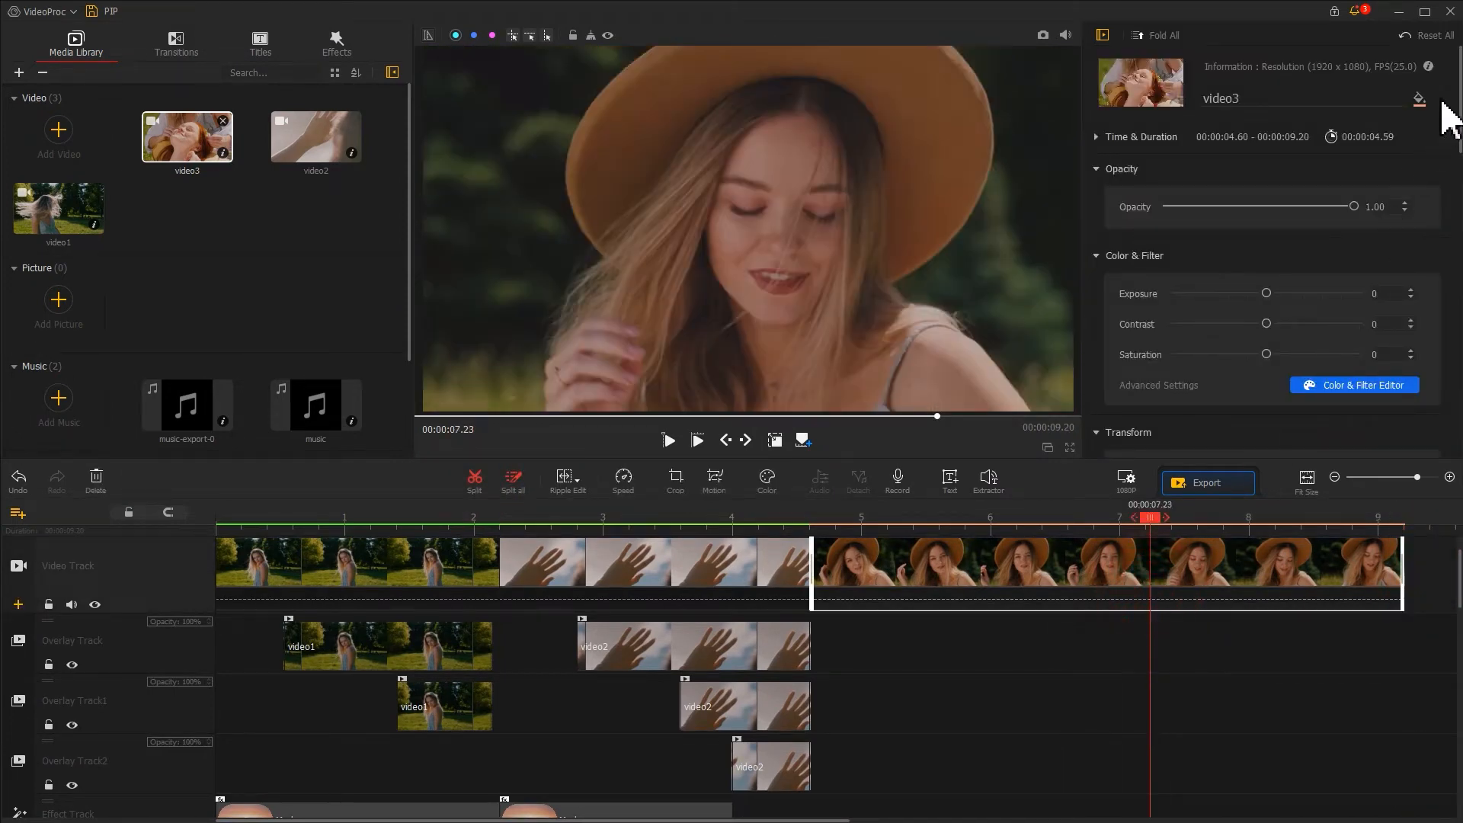
Set the video3 clip's Transform scale to 0.83 and bring up the Color & Filter Editor
{"action": "scroll", "scroll_direction": "down", "scroll_amount": 3}
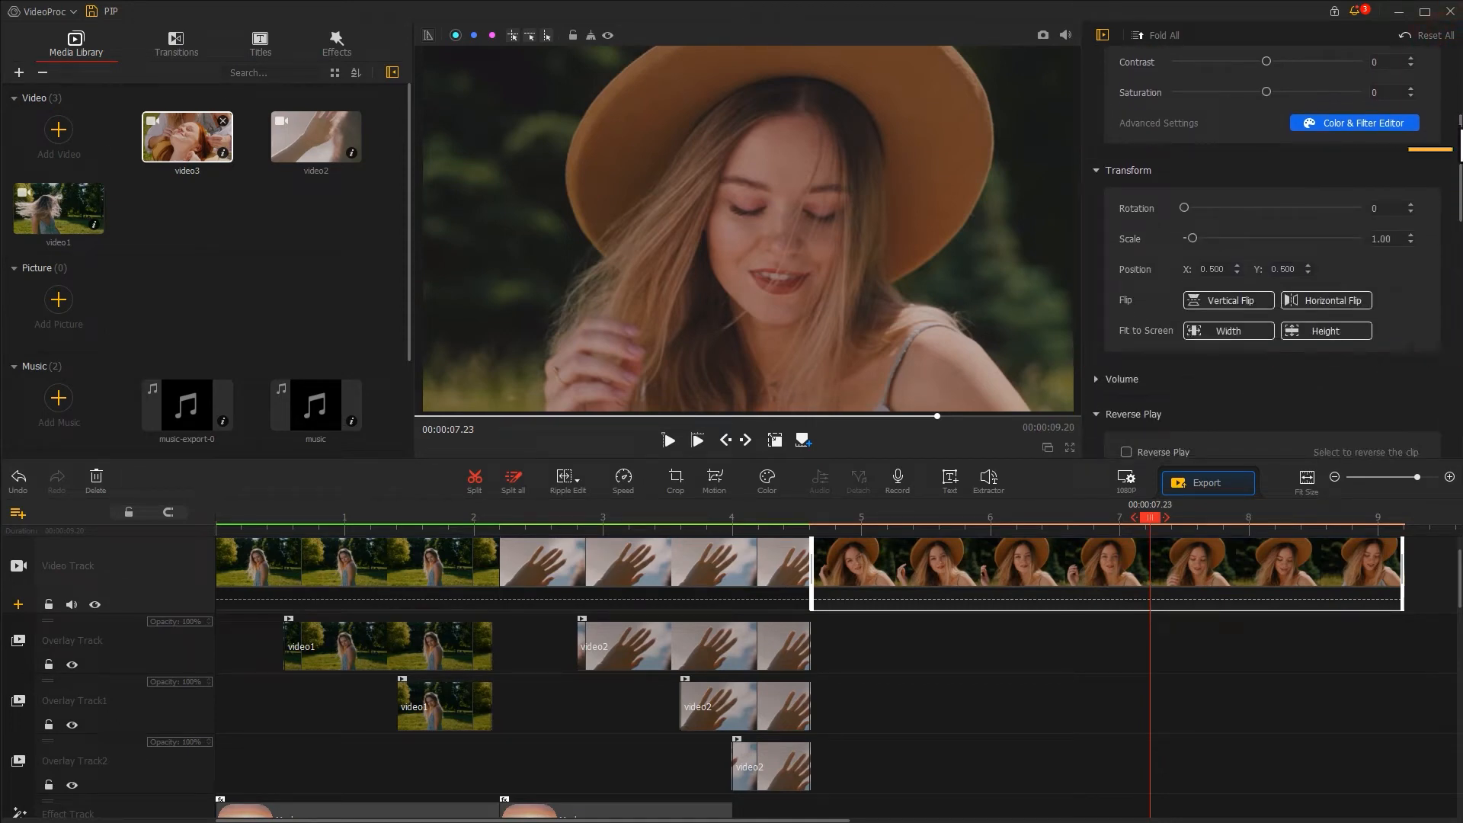
{"action": "left_click", "coordinate": [1382, 239]}
{"action": "type", "text": "0.83"}
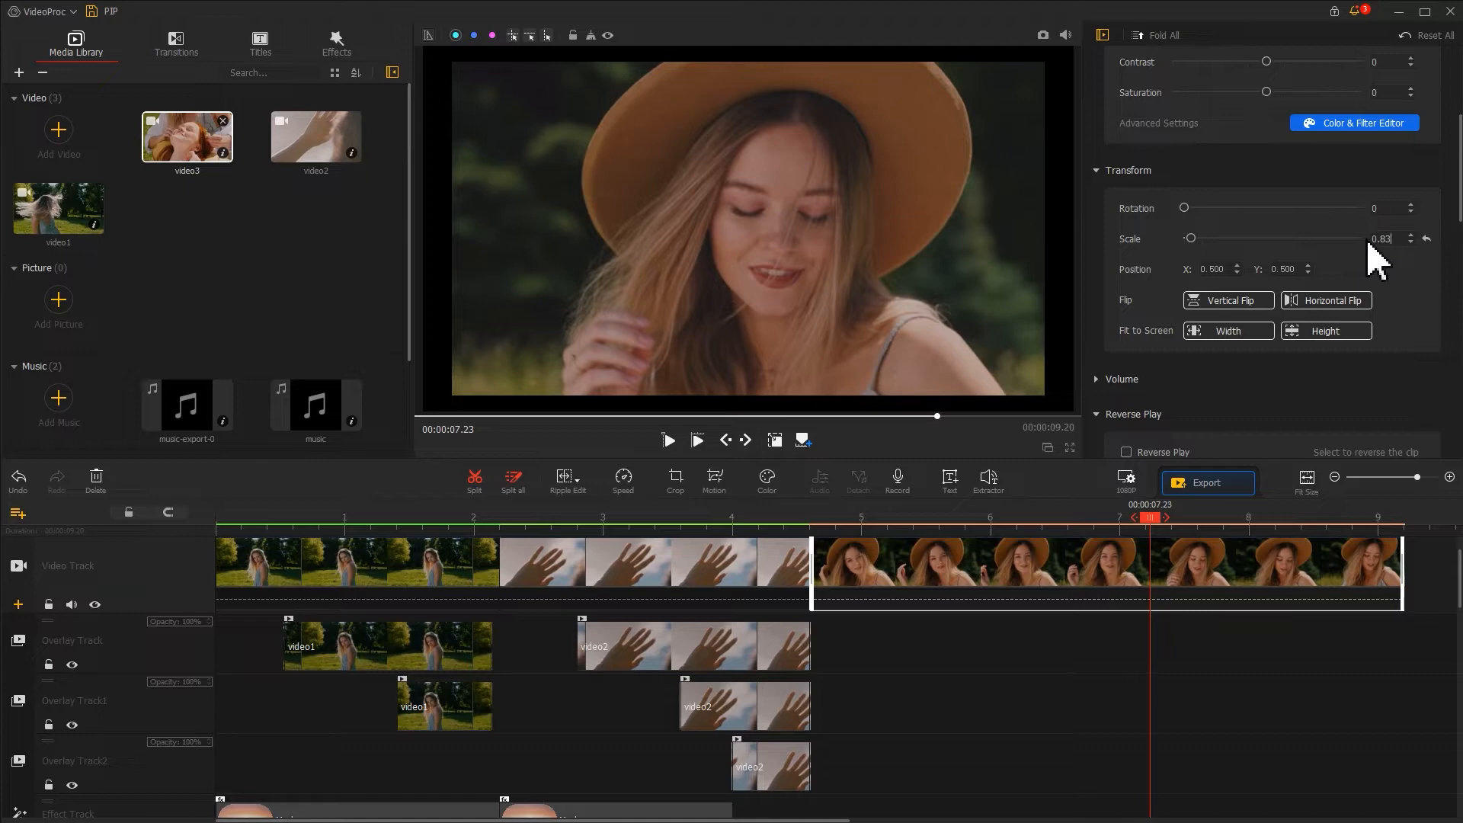
{"action": "left_click", "coordinate": [766, 477]}
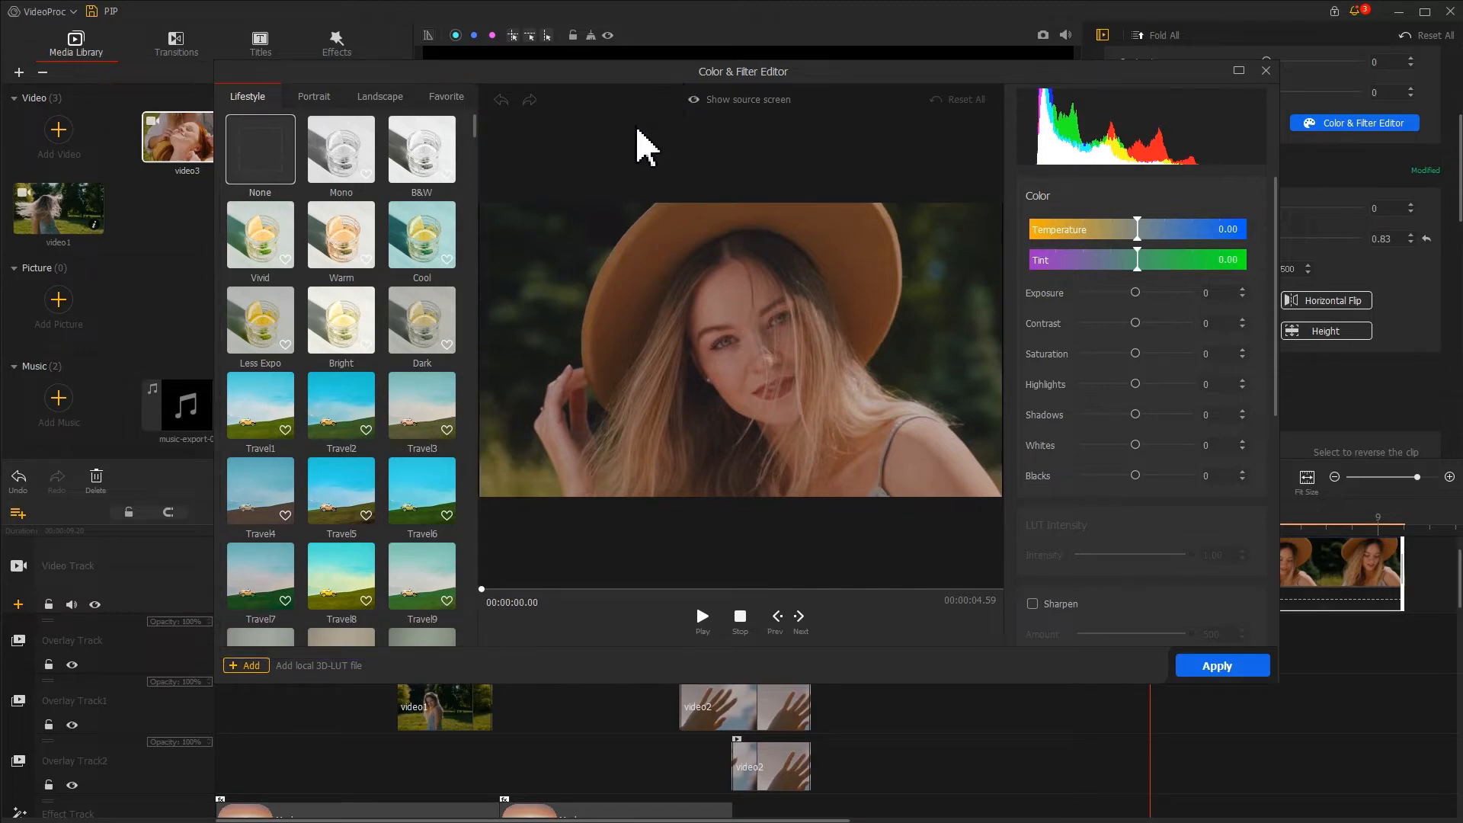
Apply the Lifestyle Travel3 preset to video3 after comparing it with the source
{"action": "left_click", "coordinate": [421, 405]}
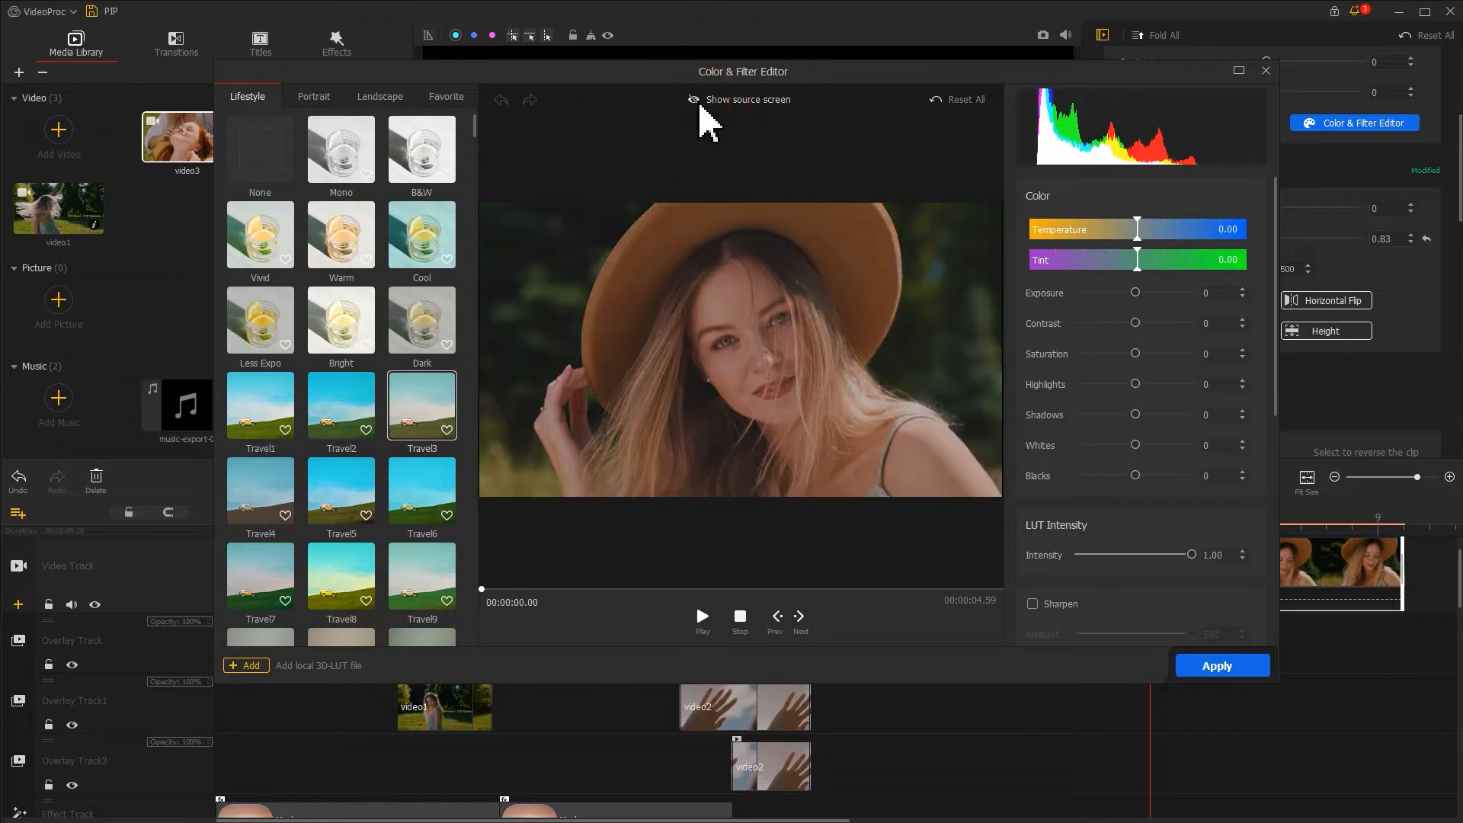
{"action": "left_click", "coordinate": [696, 99]}
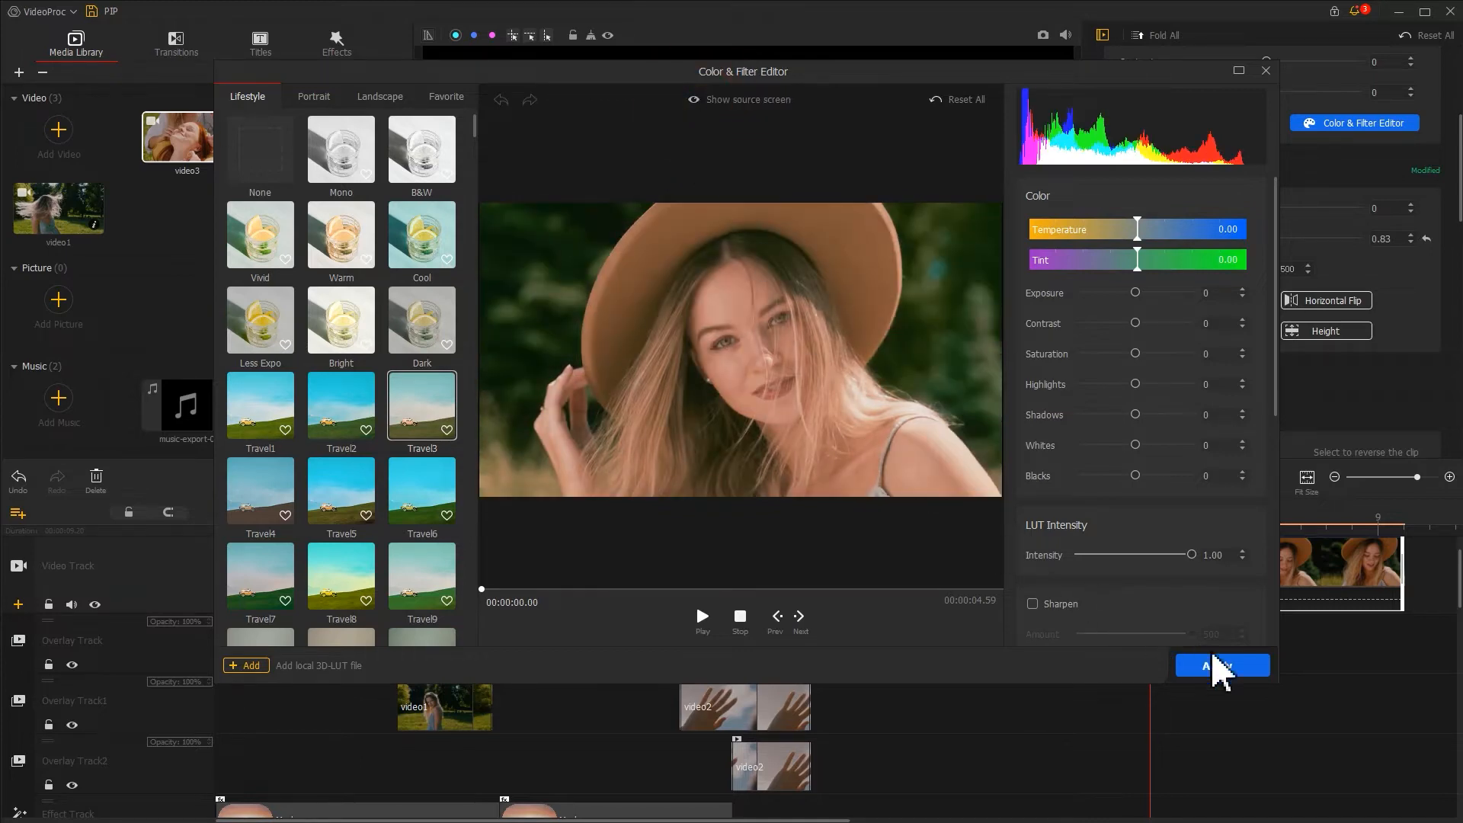
{"action": "left_click", "coordinate": [1222, 665]}
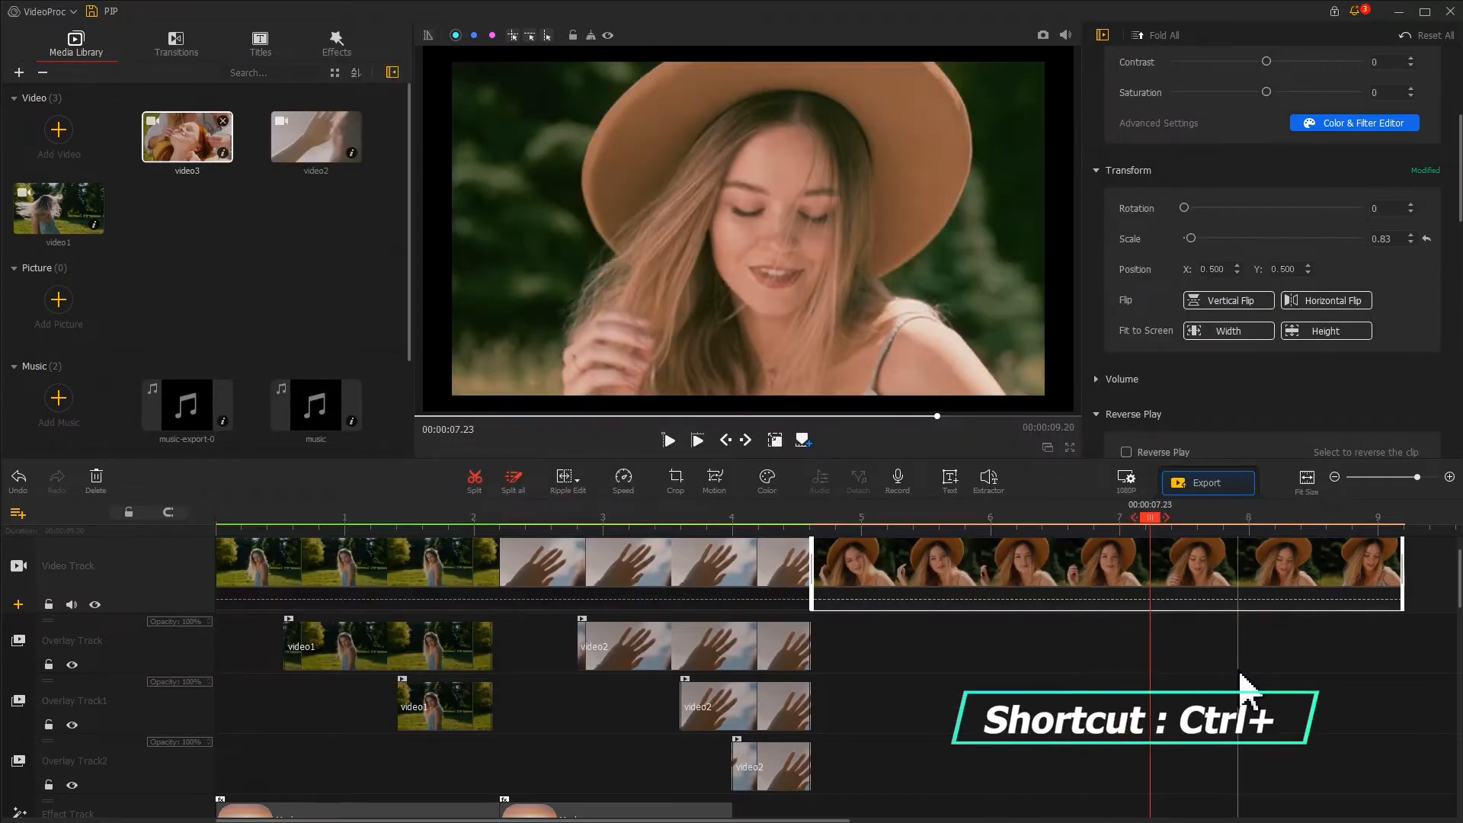
Paste copies of the graded video3 onto the overlay tracks and trim their starts to stagger them
{"action": "key", "text": "ctrl+c"}
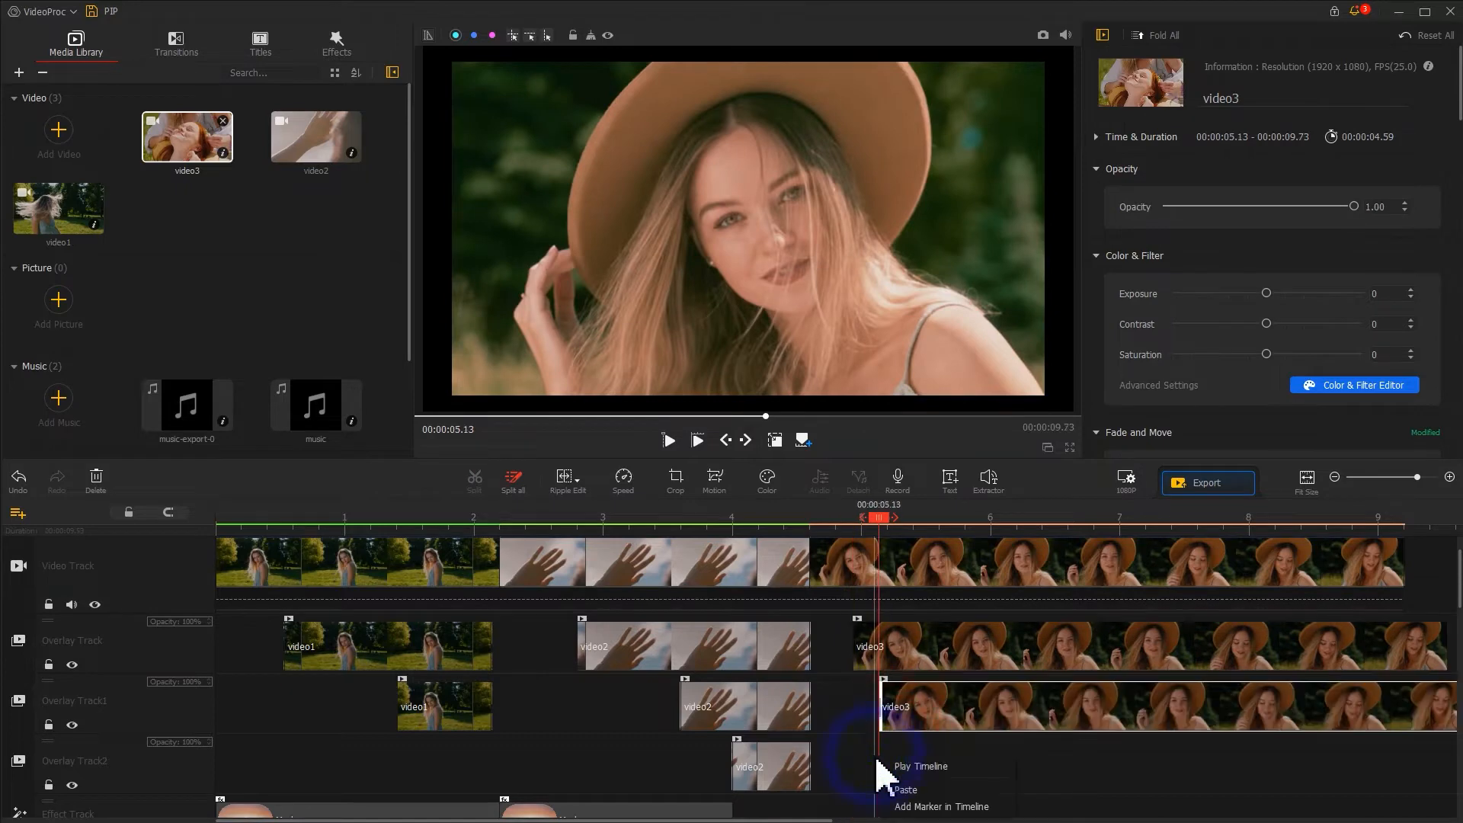
{"action": "left_click", "coordinate": [909, 791]}
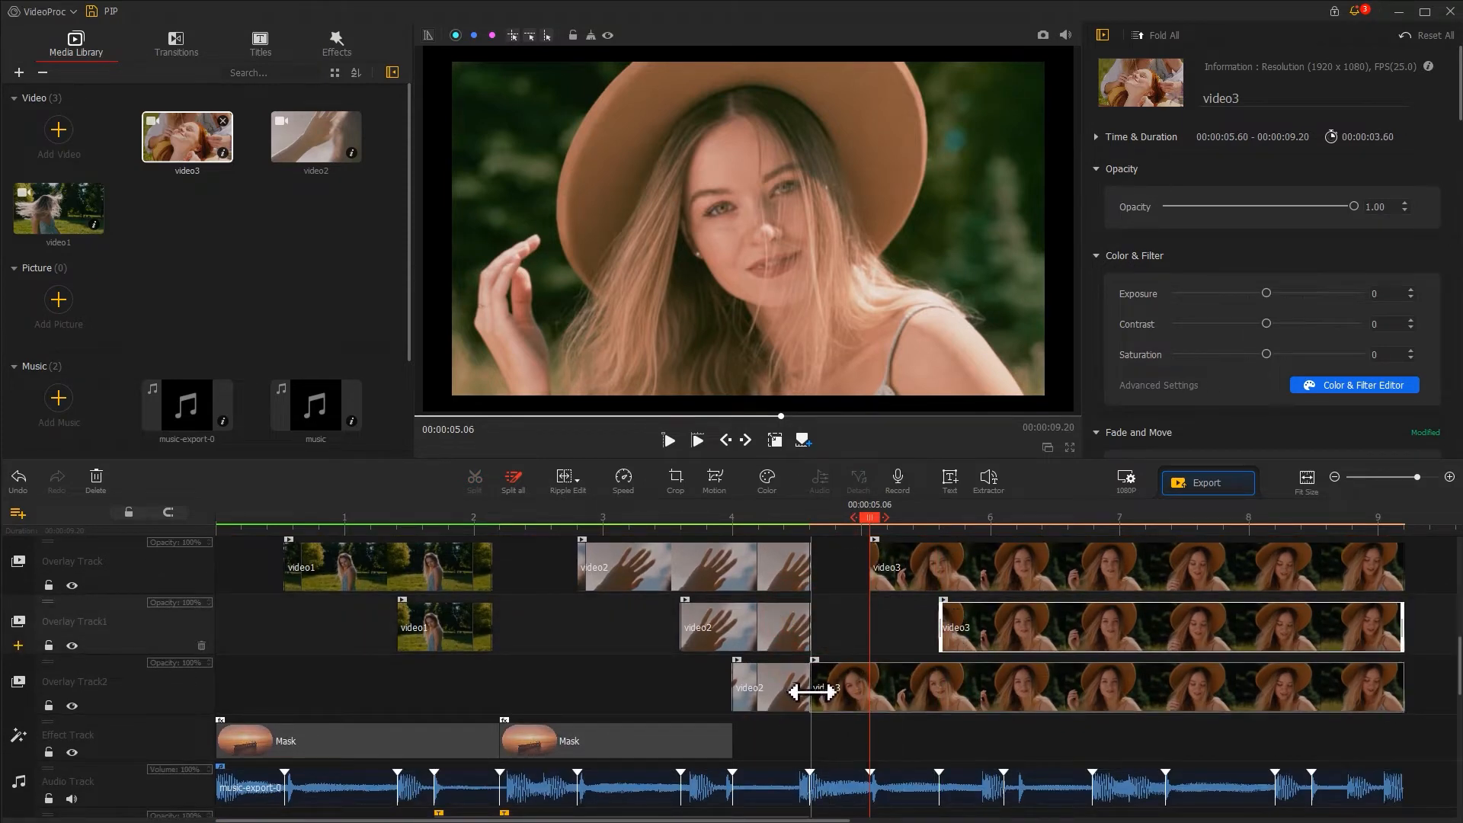
{"action": "left_click_drag", "start_coordinate": [812, 688], "coordinate": [1008, 687]}
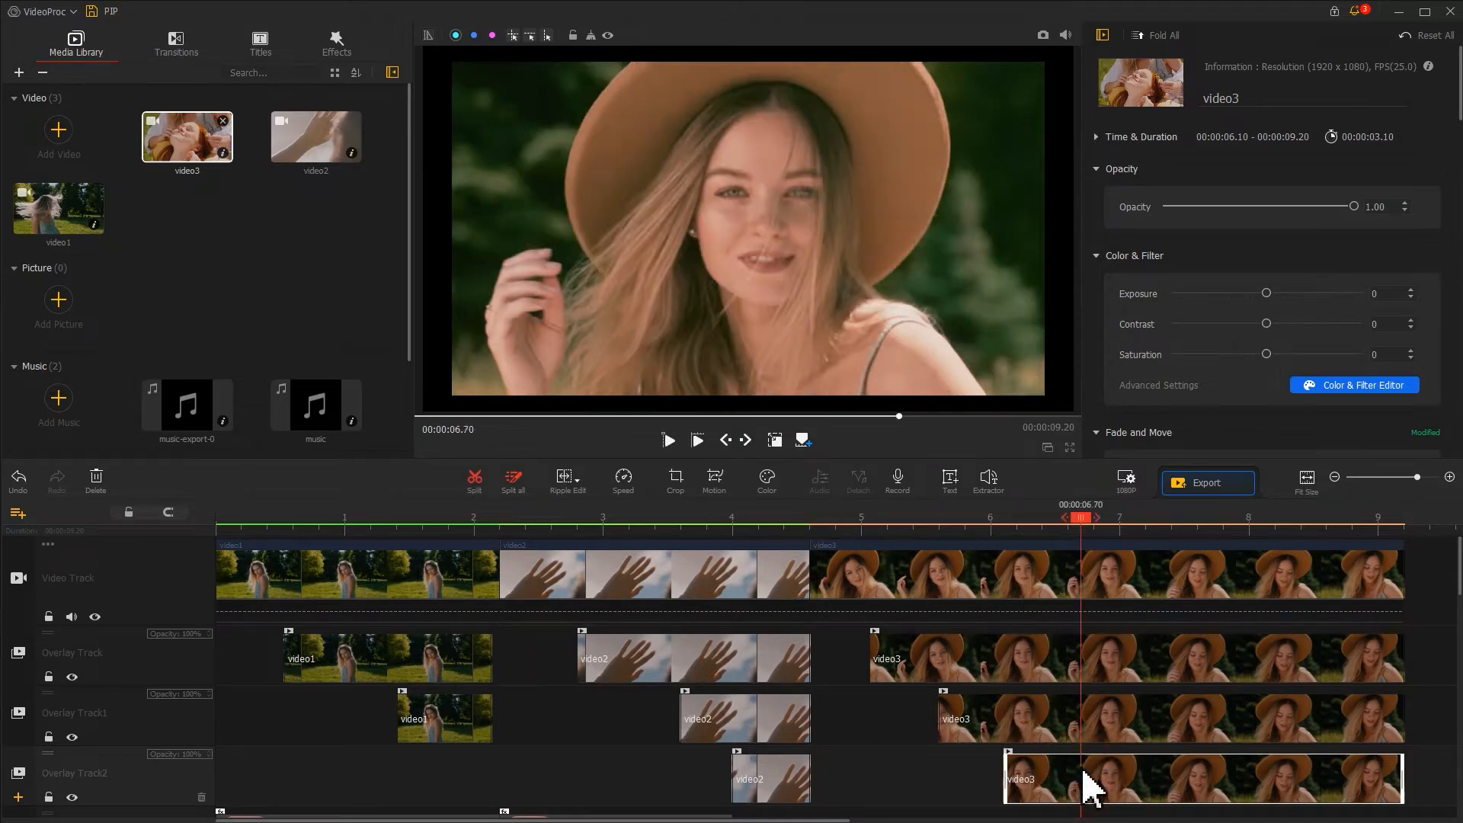
{"action": "left_click", "coordinate": [1354, 385]}
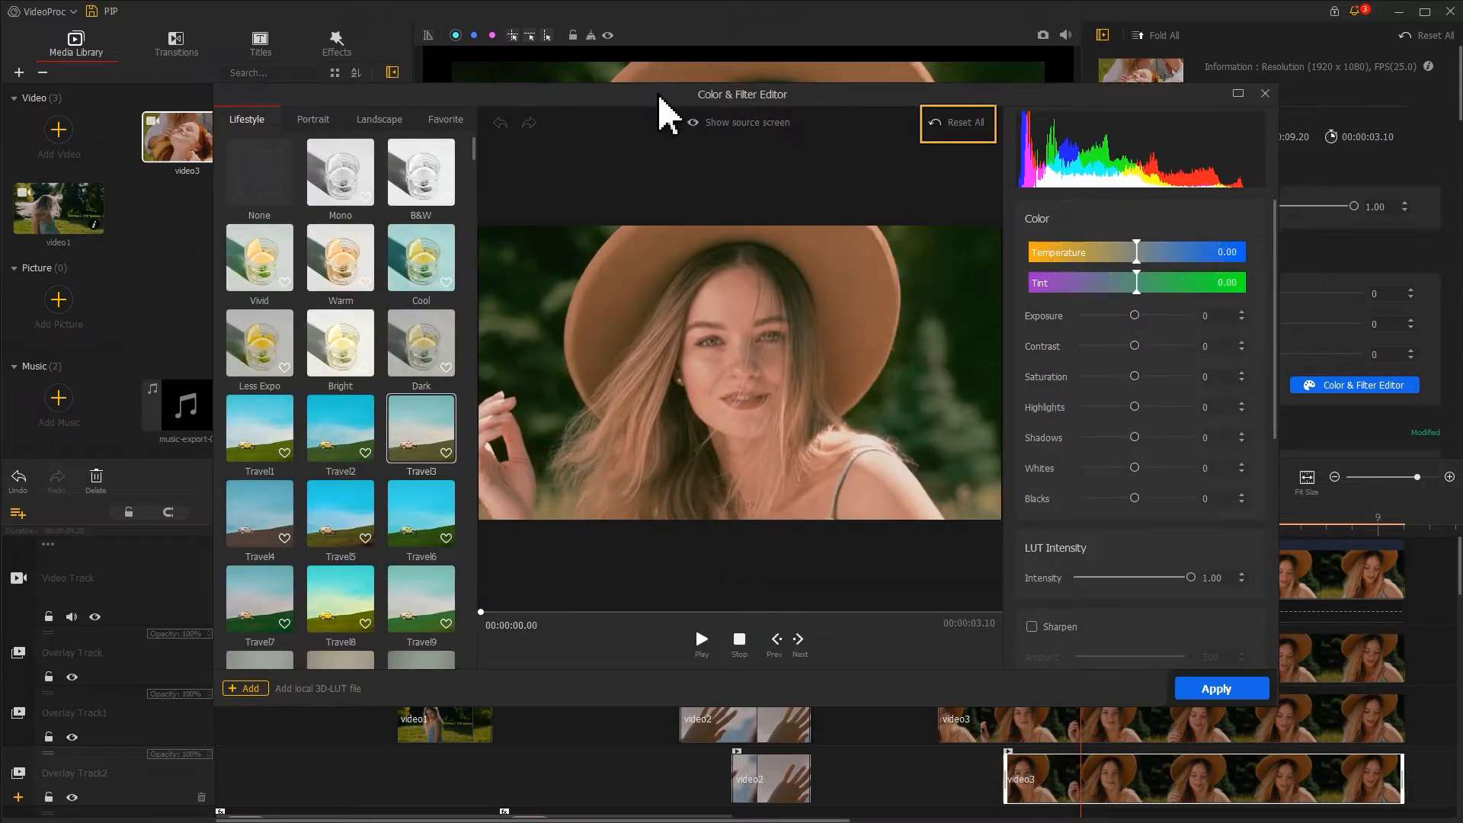
{"action": "mouse_move", "coordinate": [911, 149]}
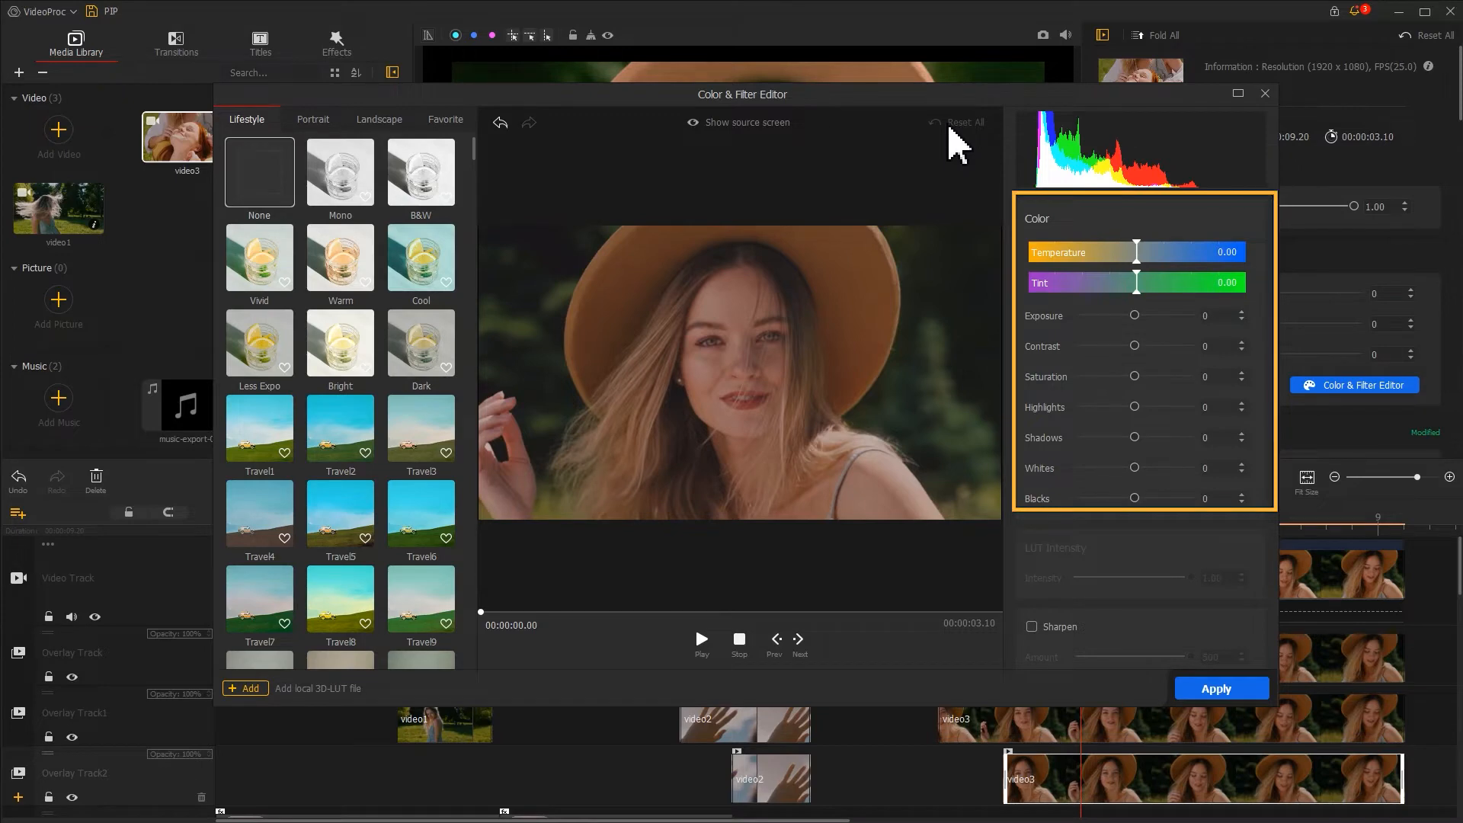
{"action": "mouse_move", "coordinate": [1034, 229]}
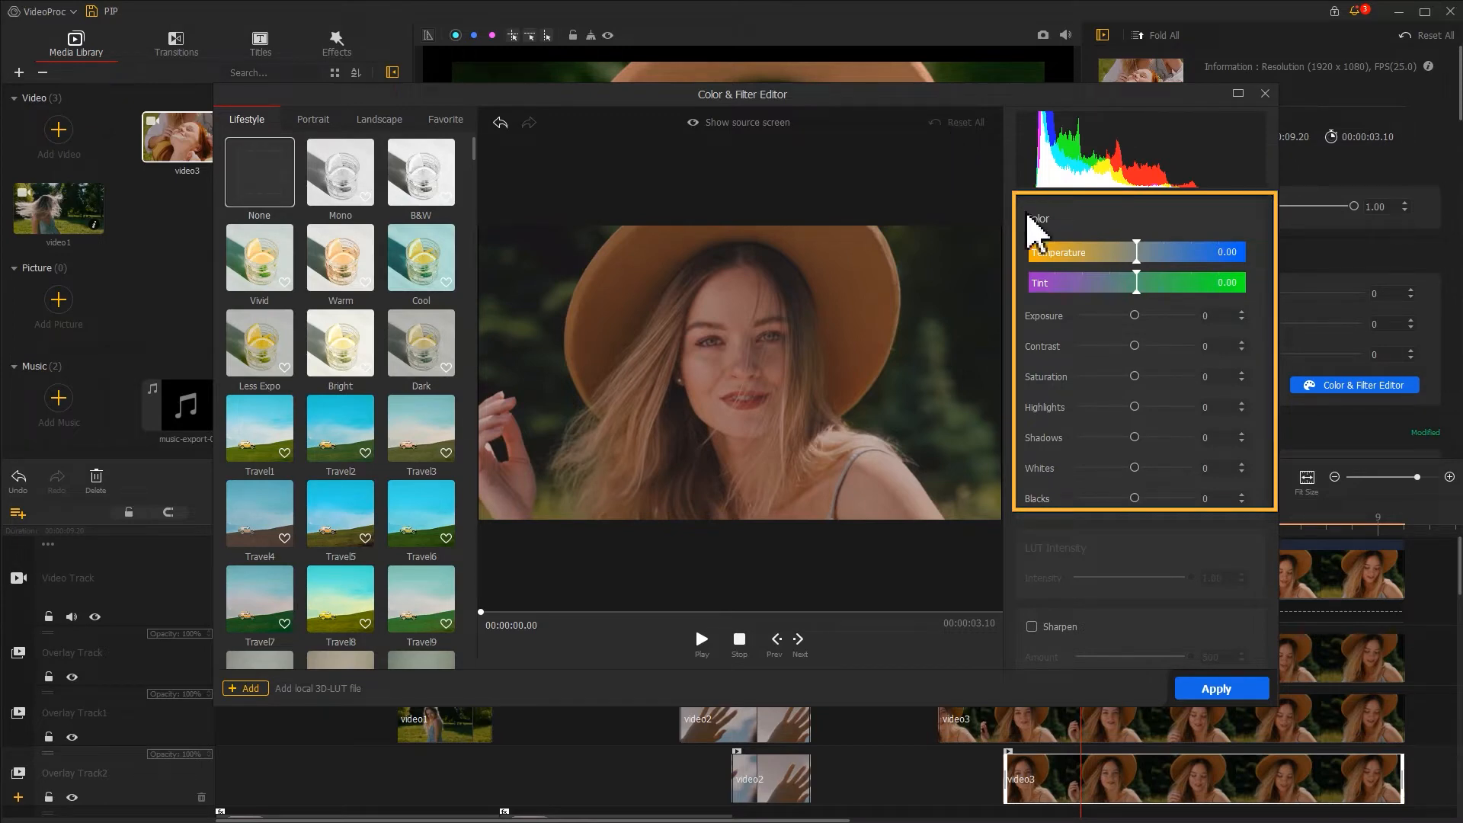
Grade video3: exposure 43, contrast 32, saturation 8, highlights -23, blacks 26, tint 5.59
{"action": "left_click_drag", "start_coordinate": [1135, 315], "coordinate": [1160, 316]}
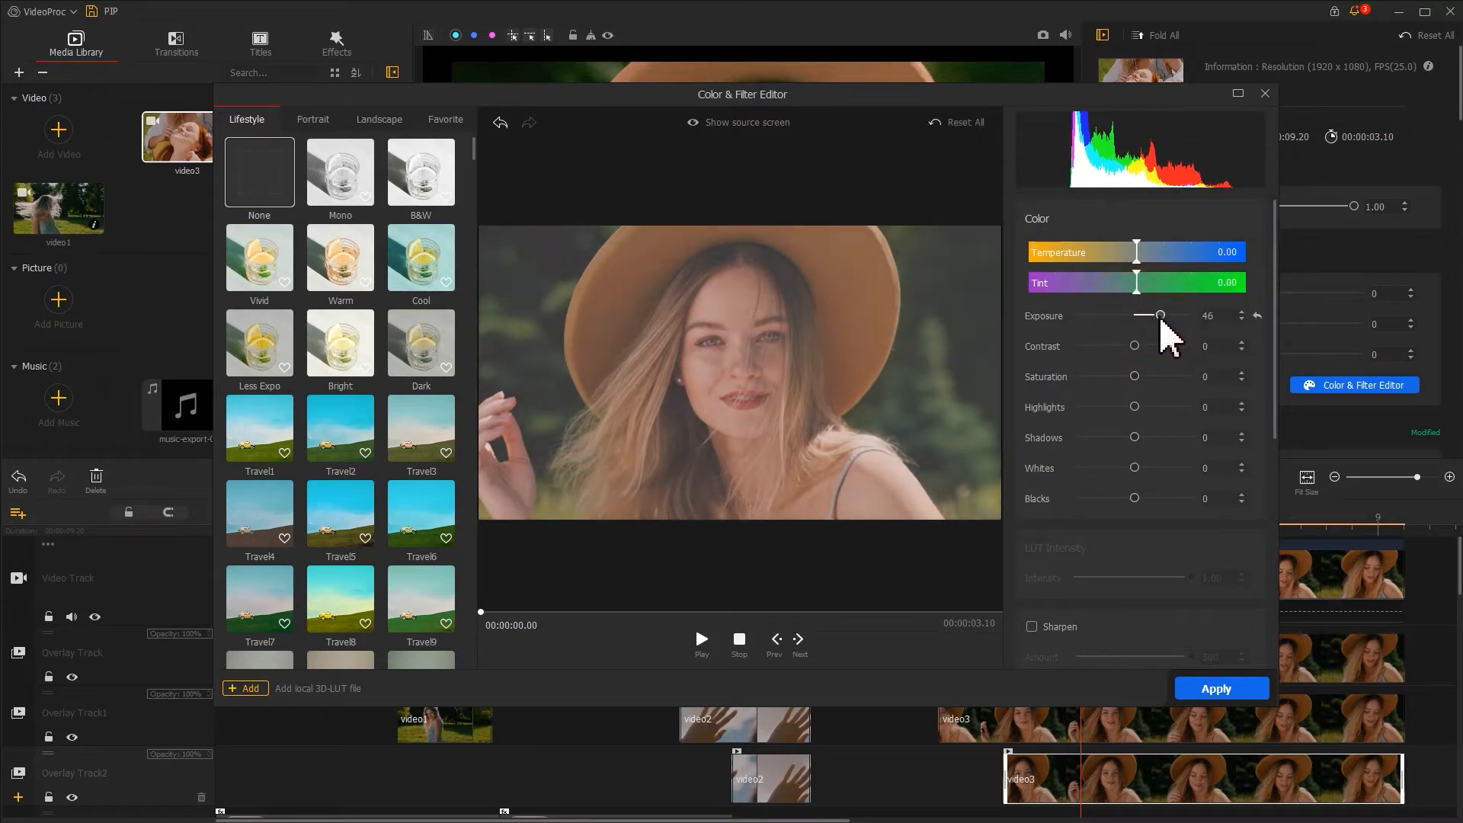
{"action": "left_click_drag", "start_coordinate": [1160, 314], "coordinate": [1157, 315]}
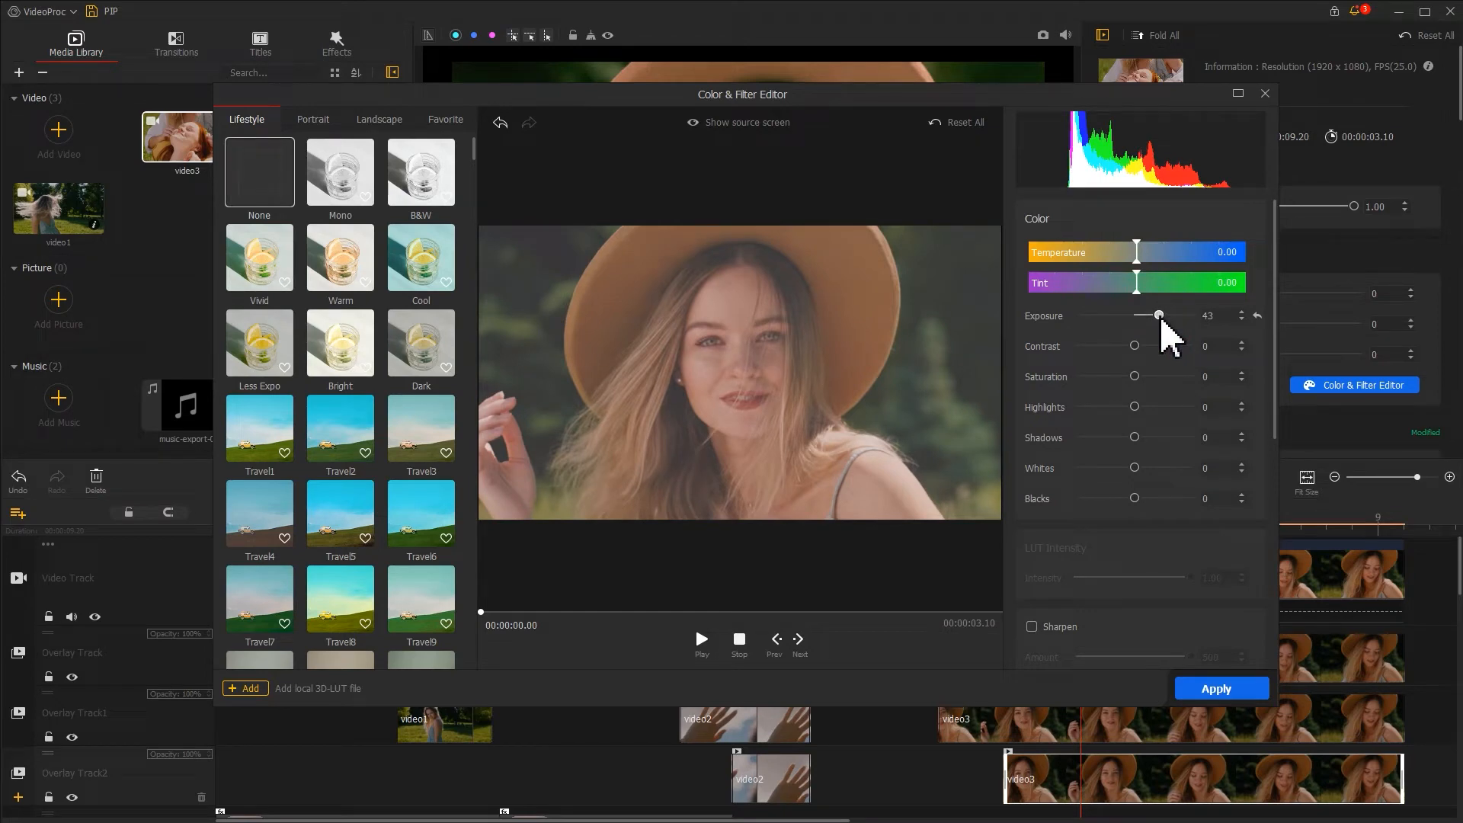
{"action": "left_click_drag", "start_coordinate": [1135, 346], "coordinate": [1147, 345]}
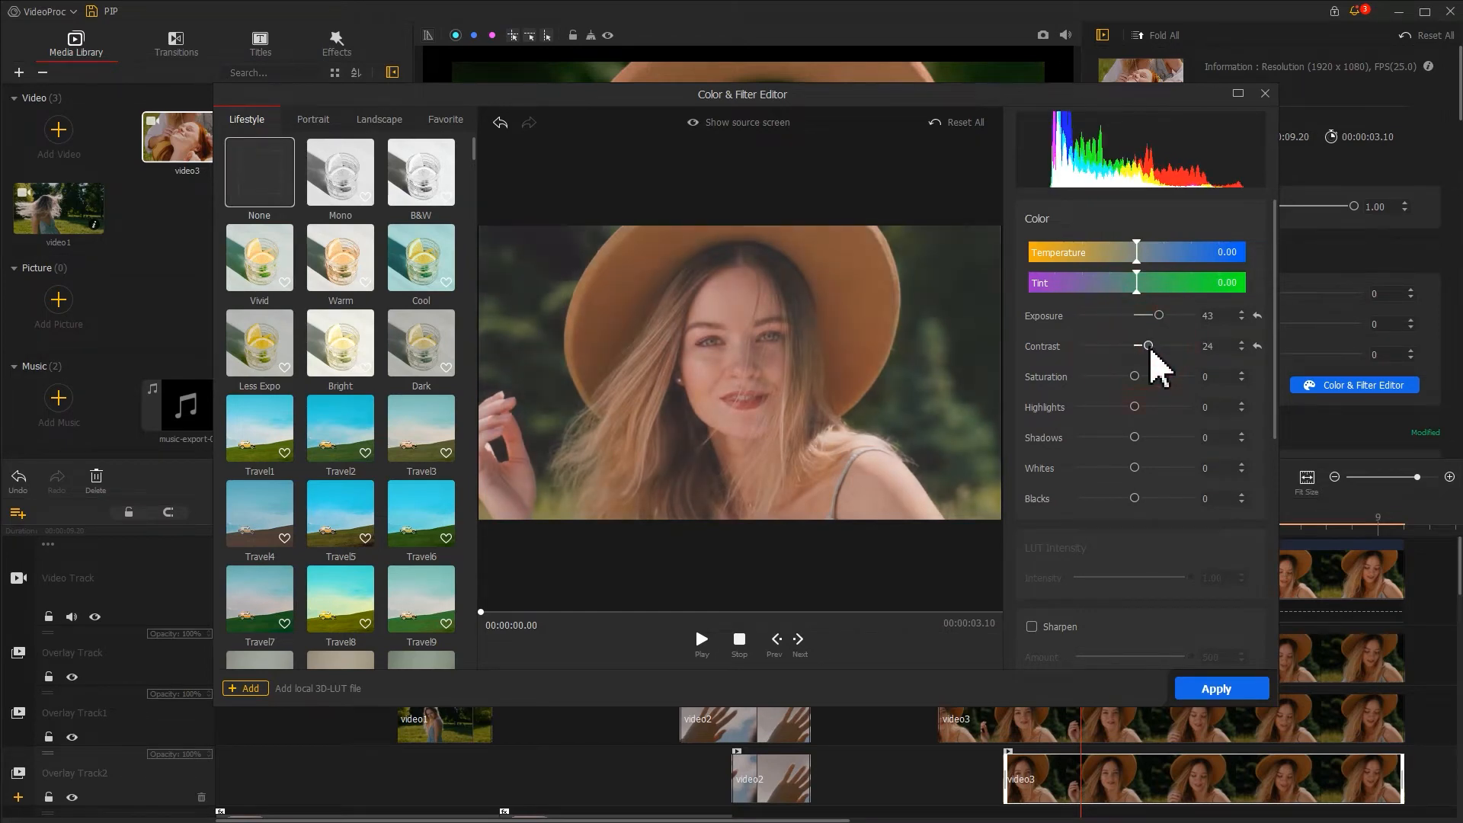
{"action": "left_click_drag", "start_coordinate": [1147, 345], "coordinate": [1152, 345]}
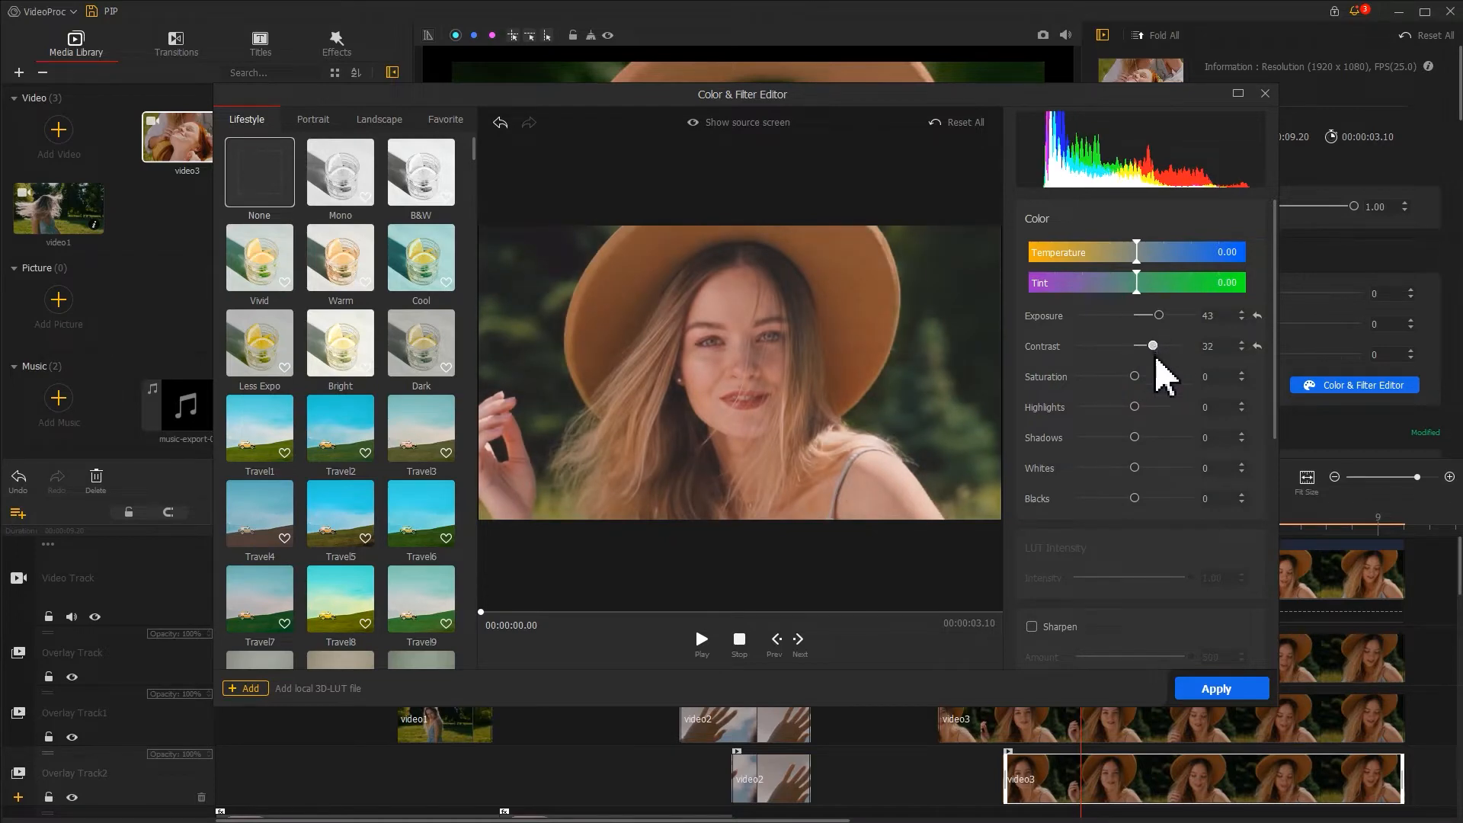
{"action": "left_click_drag", "start_coordinate": [1135, 376], "coordinate": [1141, 376]}
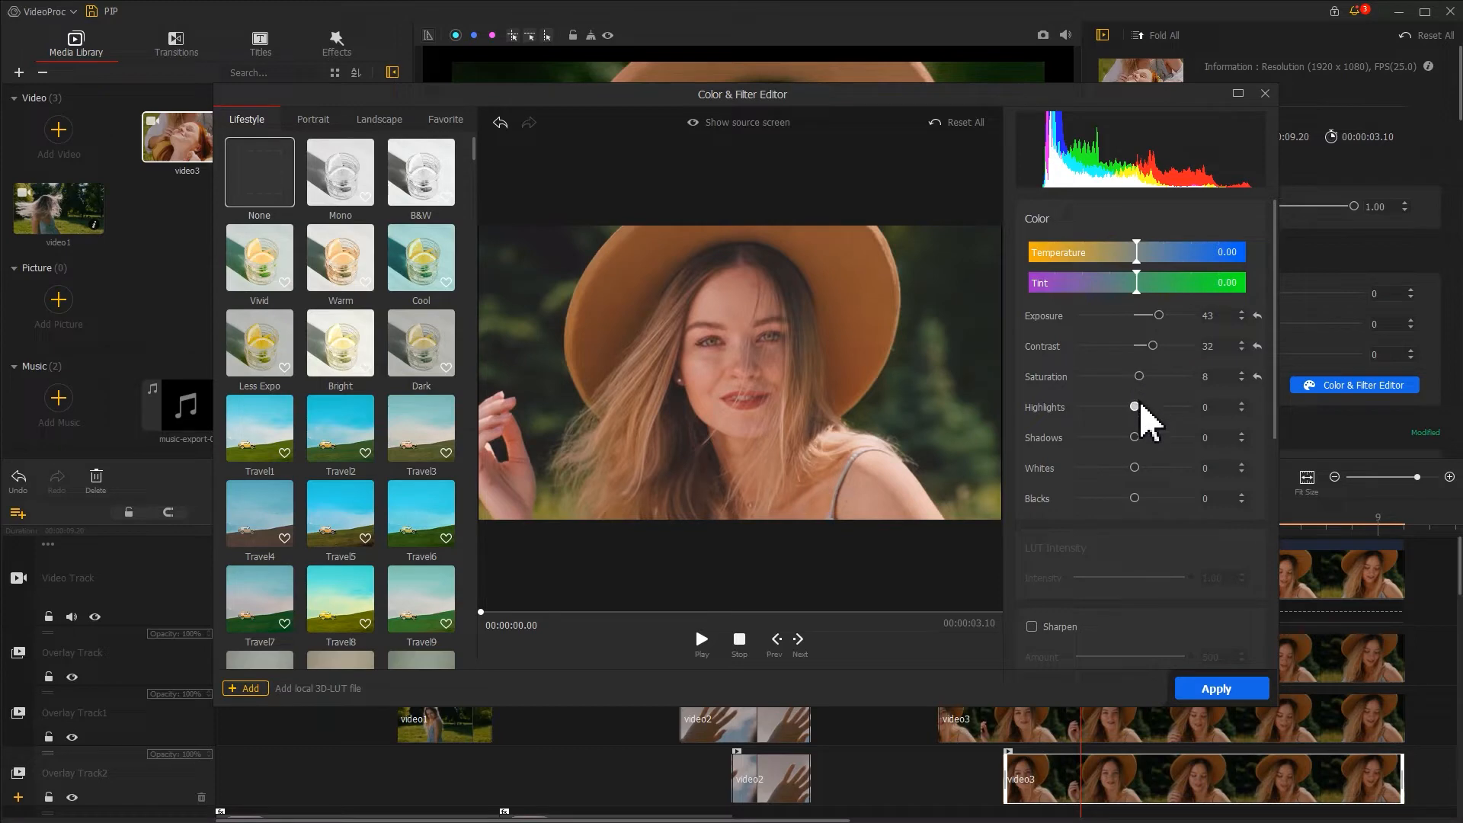
{"action": "left_click_drag", "start_coordinate": [1135, 407], "coordinate": [1120, 407]}
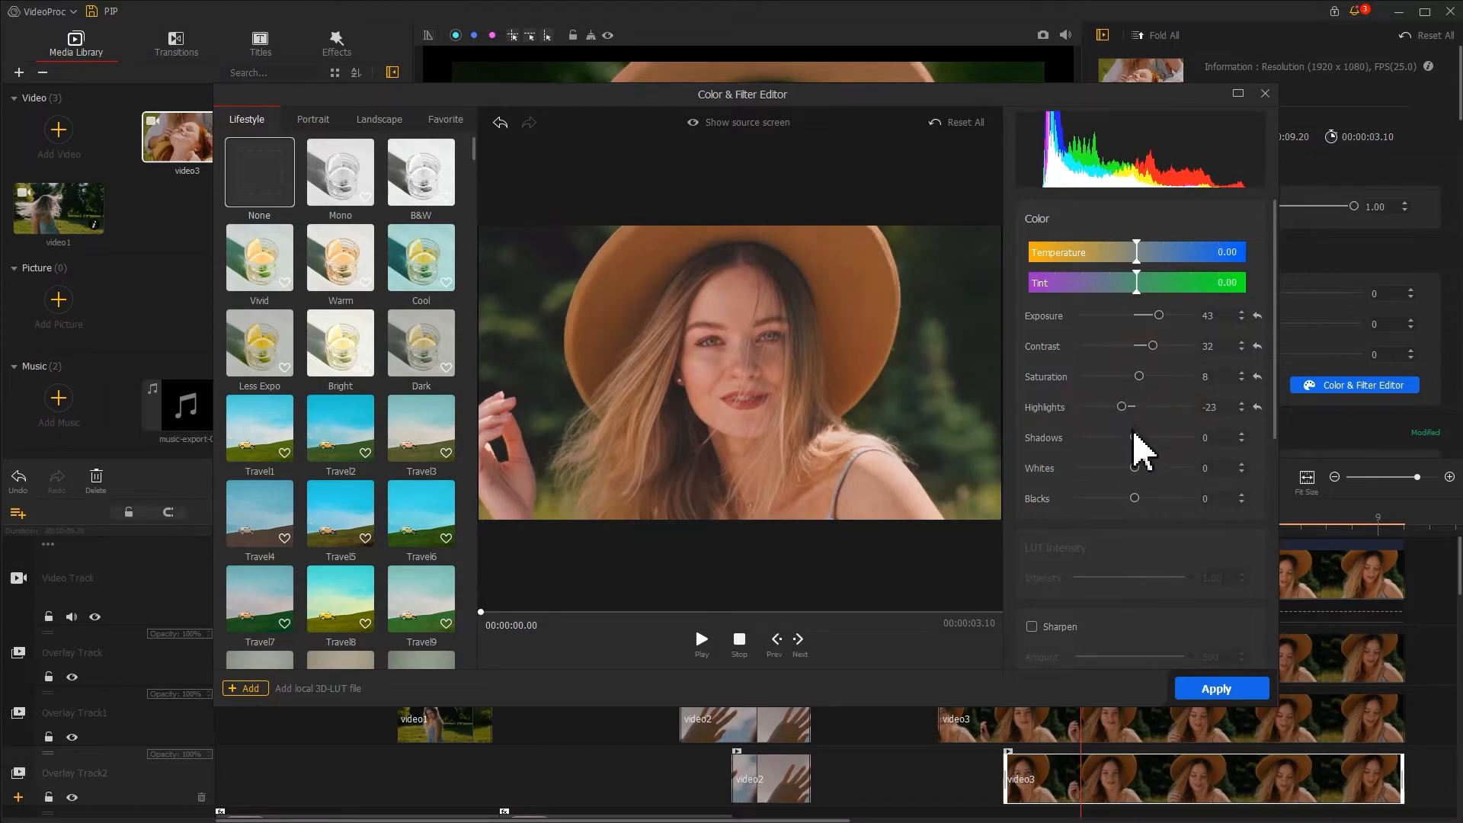
{"action": "left_click_drag", "start_coordinate": [1136, 437], "coordinate": [1132, 437]}
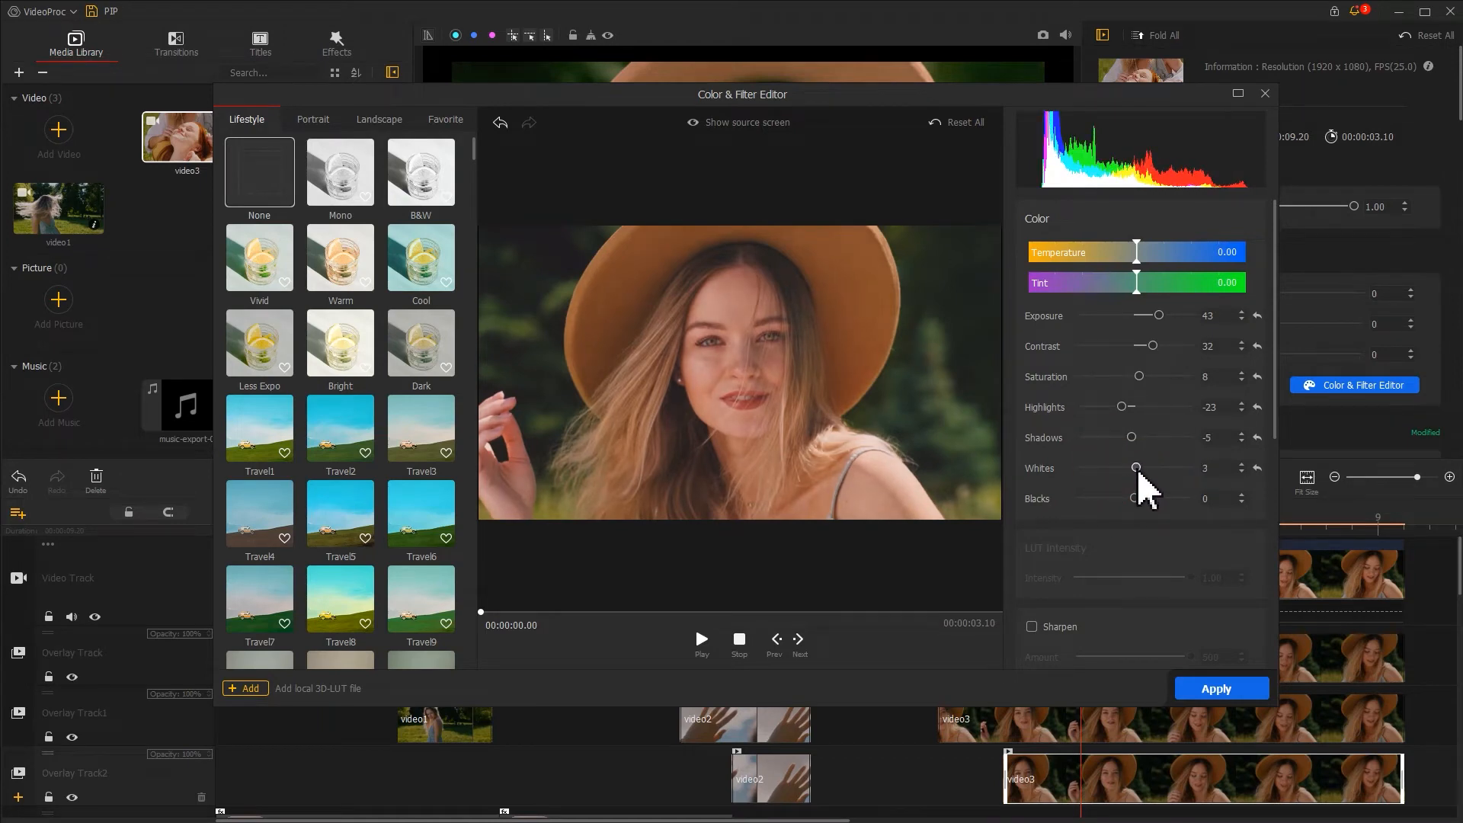
{"action": "left_click_drag", "start_coordinate": [1131, 499], "coordinate": [1148, 498]}
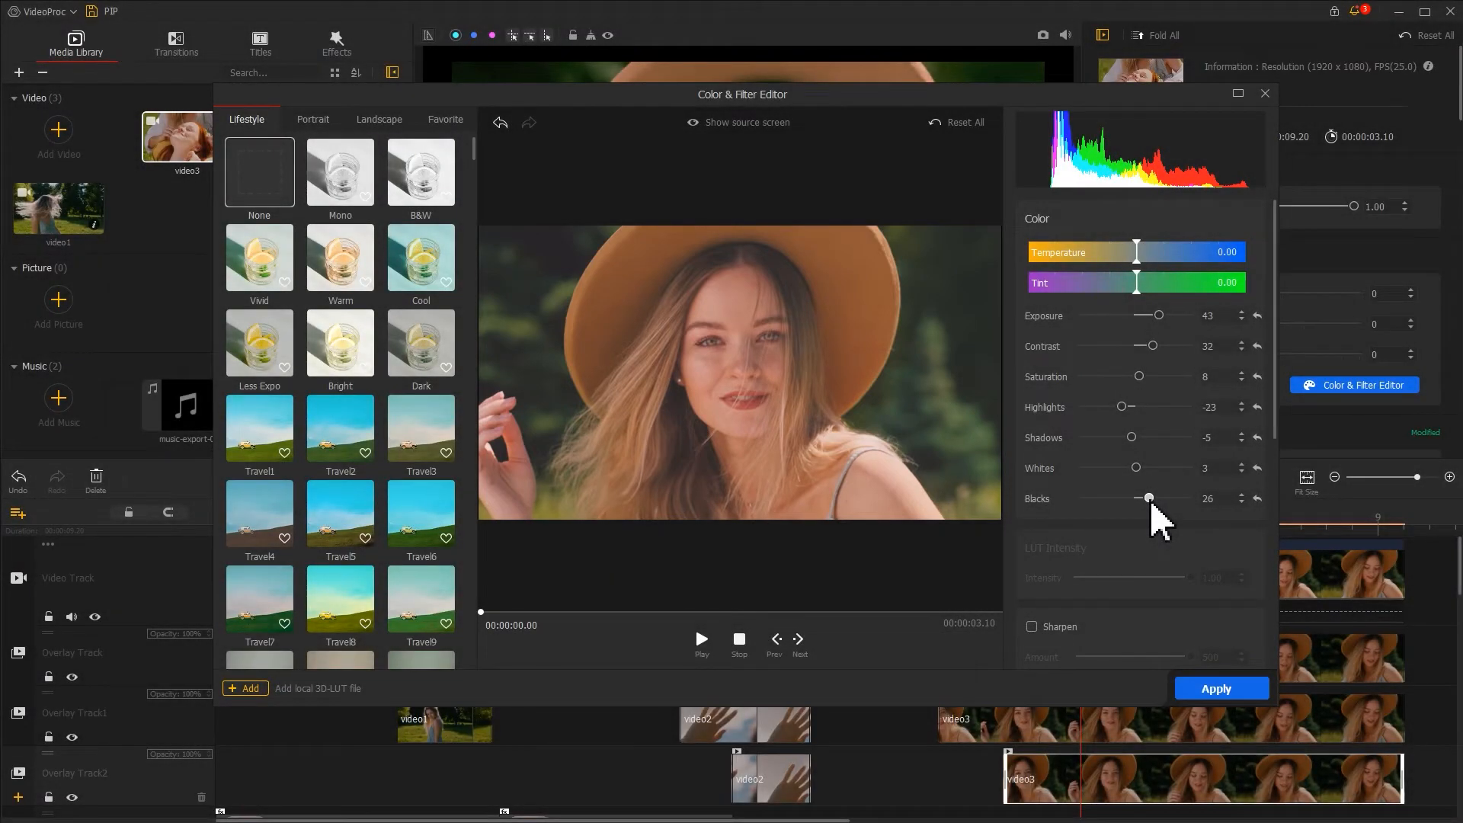
{"action": "left_click_drag", "start_coordinate": [1137, 282], "coordinate": [1147, 282]}
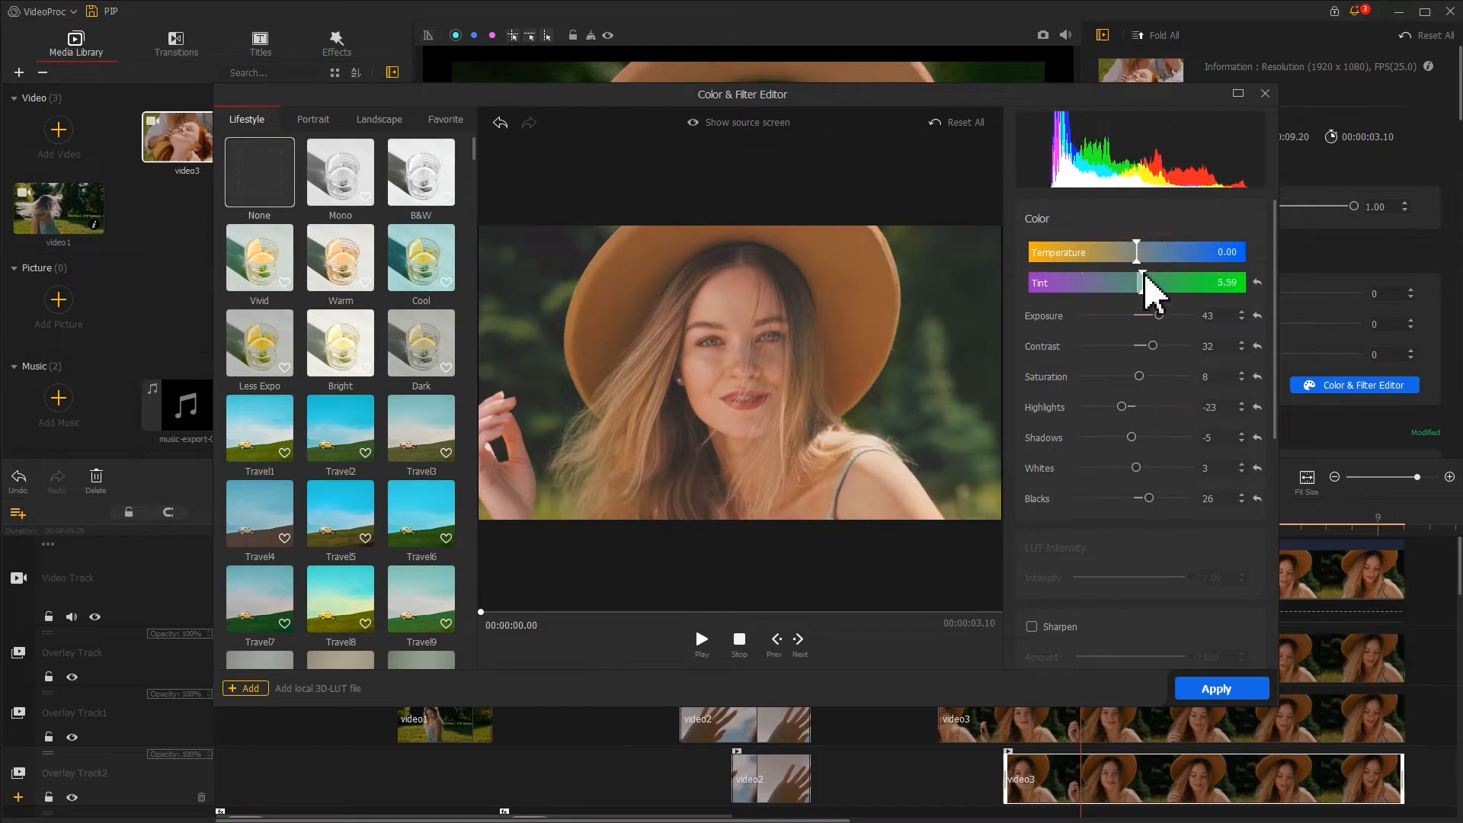
{"action": "left_click_drag", "start_coordinate": [1146, 282], "coordinate": [1140, 282]}
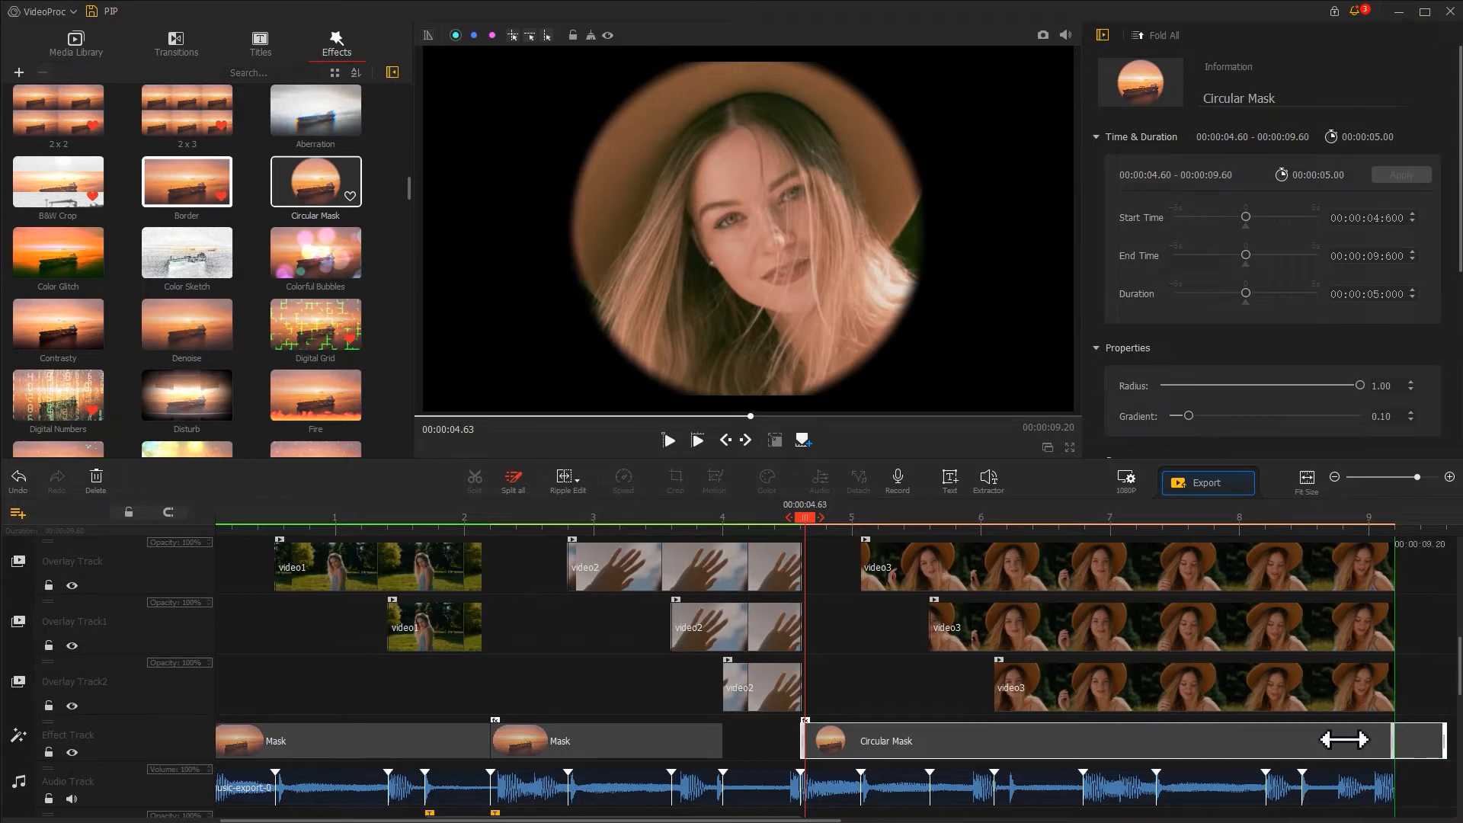
Trim the circular mask to end at 5.07 s and feather its gradient to 0.48
{"action": "left_click_drag", "start_coordinate": [1343, 740], "coordinate": [859, 727]}
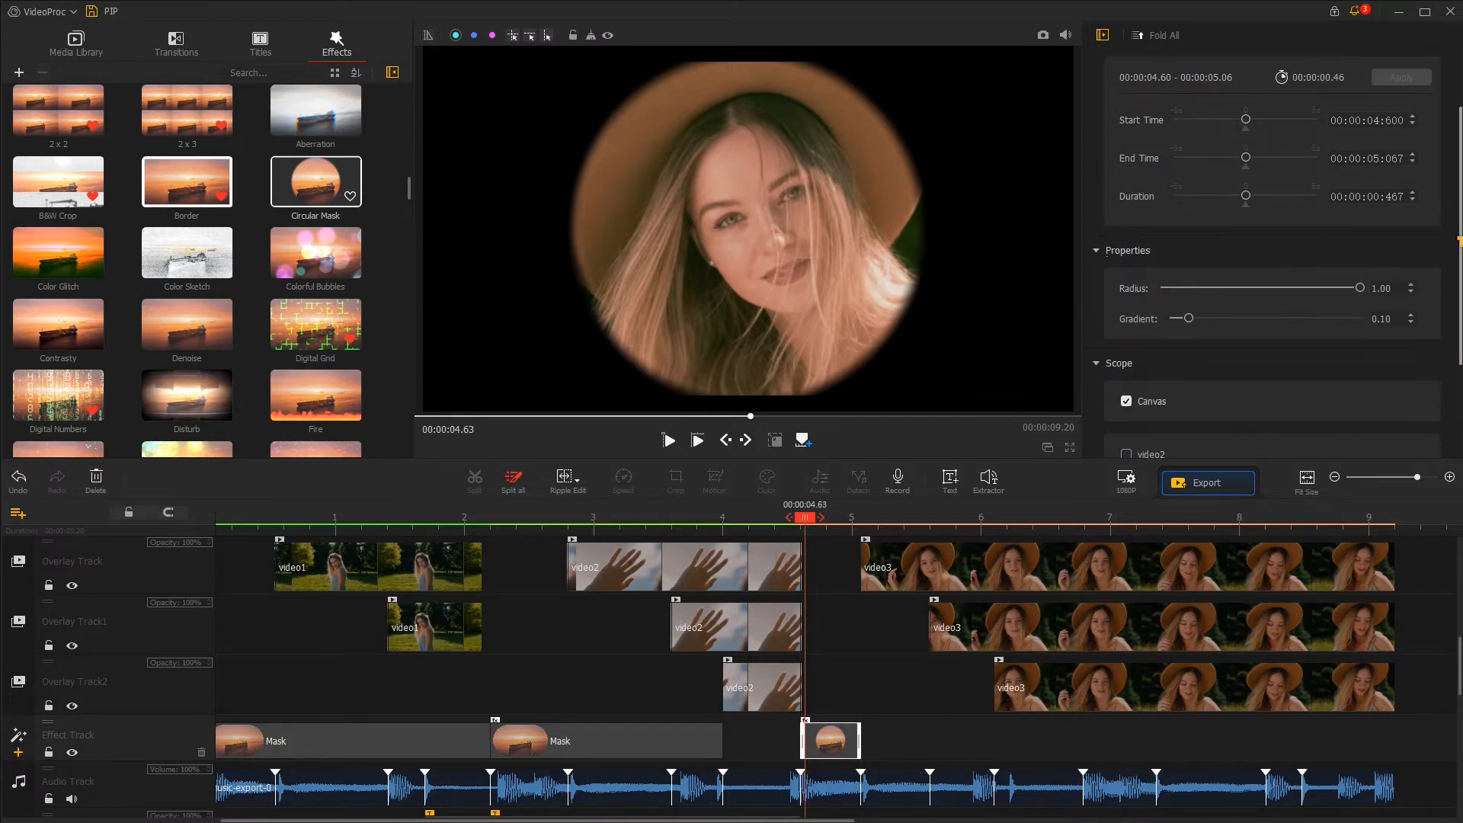
{"action": "mouse_move", "coordinate": [1356, 294]}
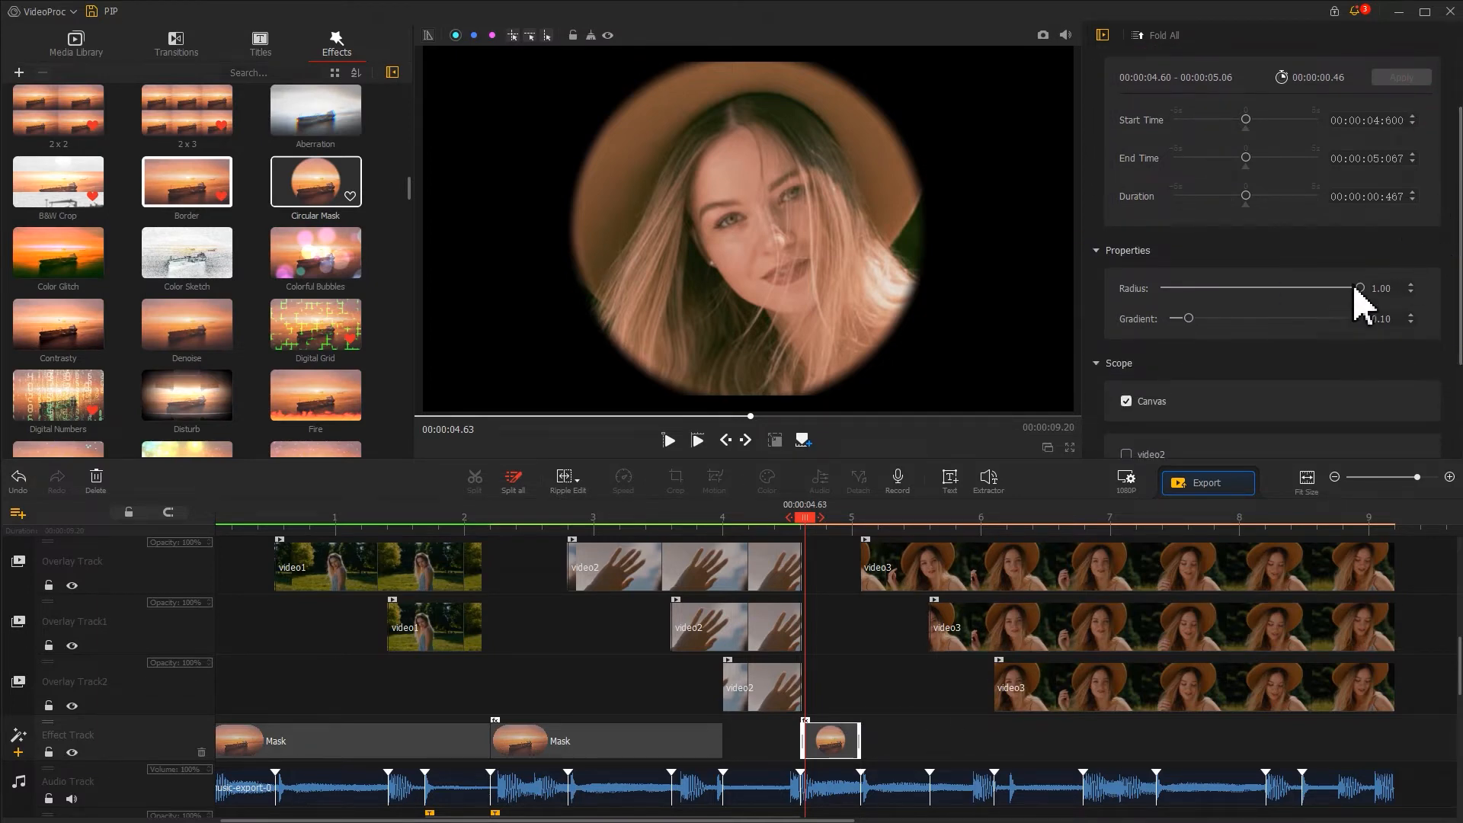
{"action": "left_click_drag", "start_coordinate": [1188, 318], "coordinate": [1213, 319]}
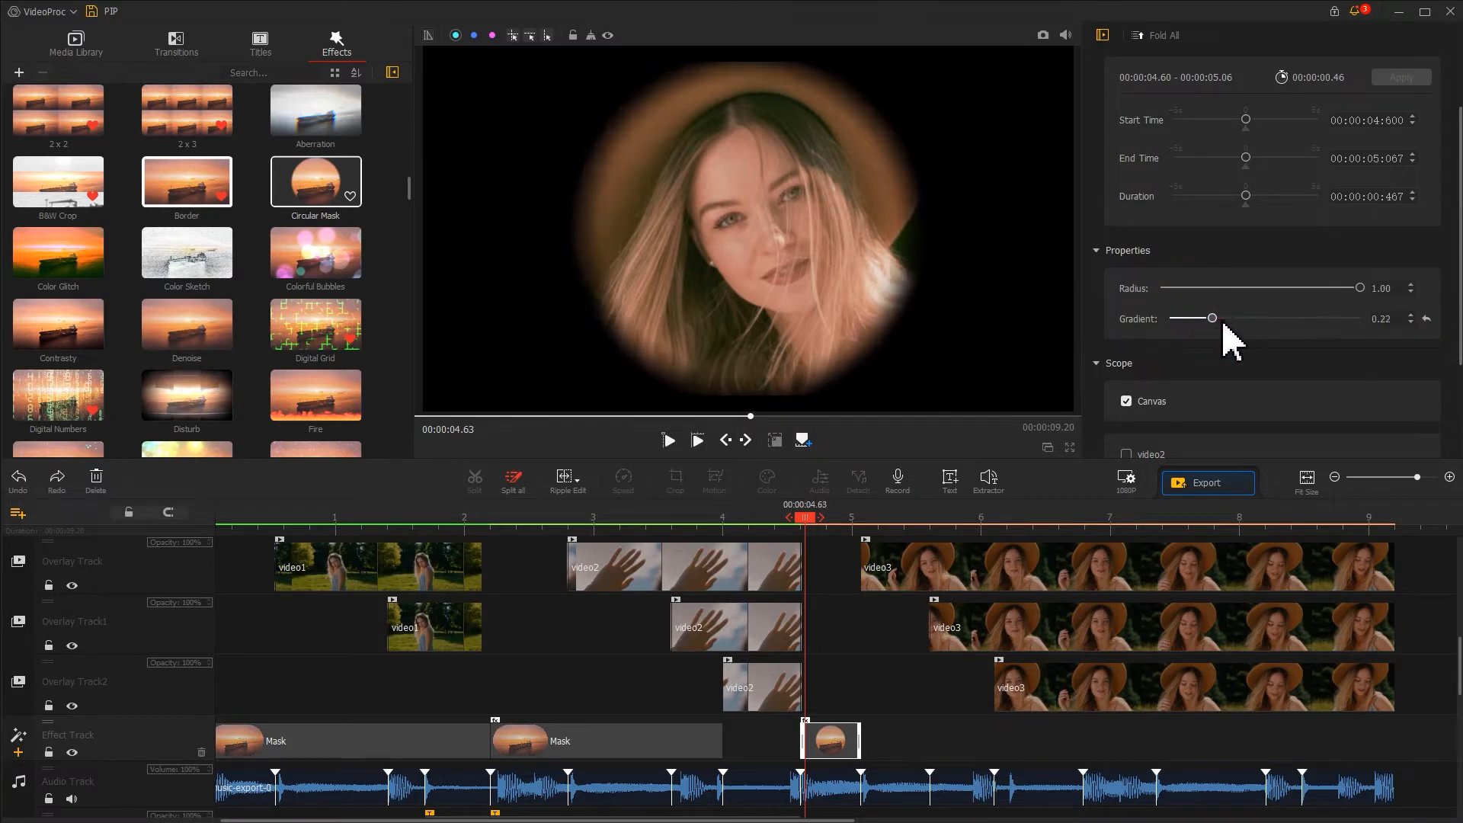
{"action": "left_click_drag", "start_coordinate": [1213, 319], "coordinate": [1261, 318]}
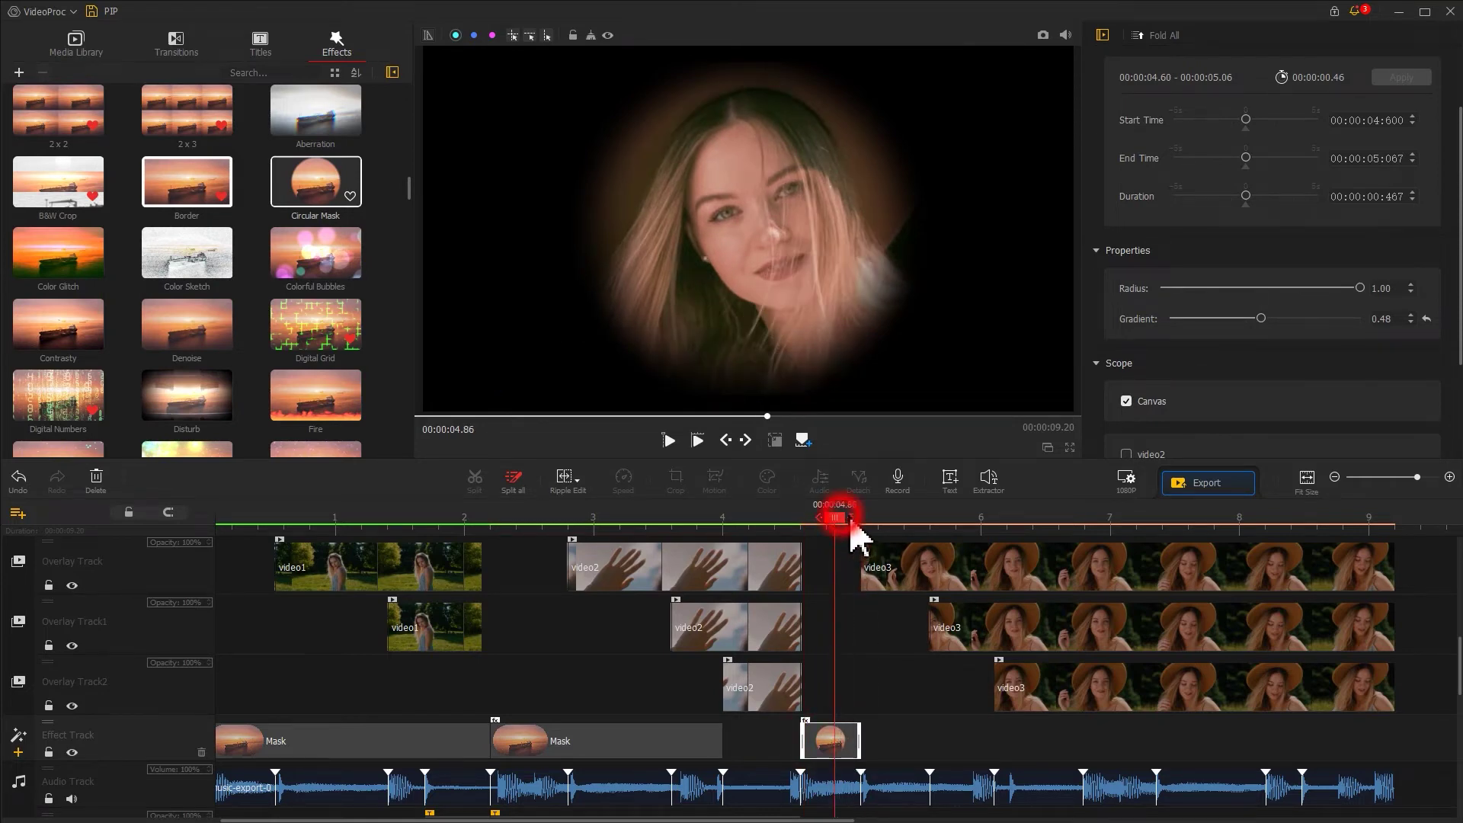
Stretch the second circular mask to end at 5.60 s with a sharper 0.14 gradient
{"action": "left_click_drag", "start_coordinate": [847, 518], "coordinate": [862, 519]}
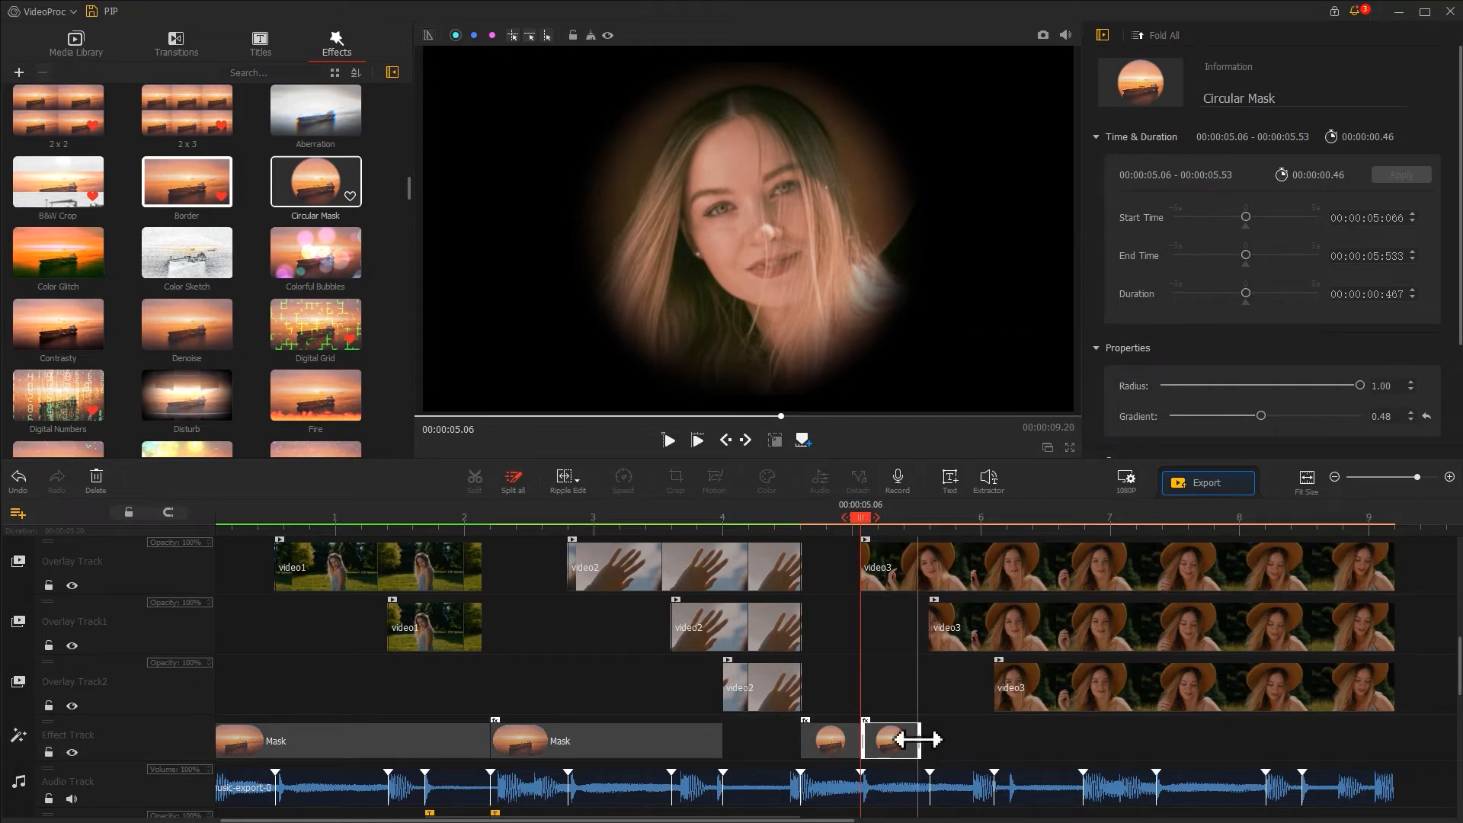
{"action": "left_click_drag", "start_coordinate": [924, 740], "coordinate": [919, 740]}
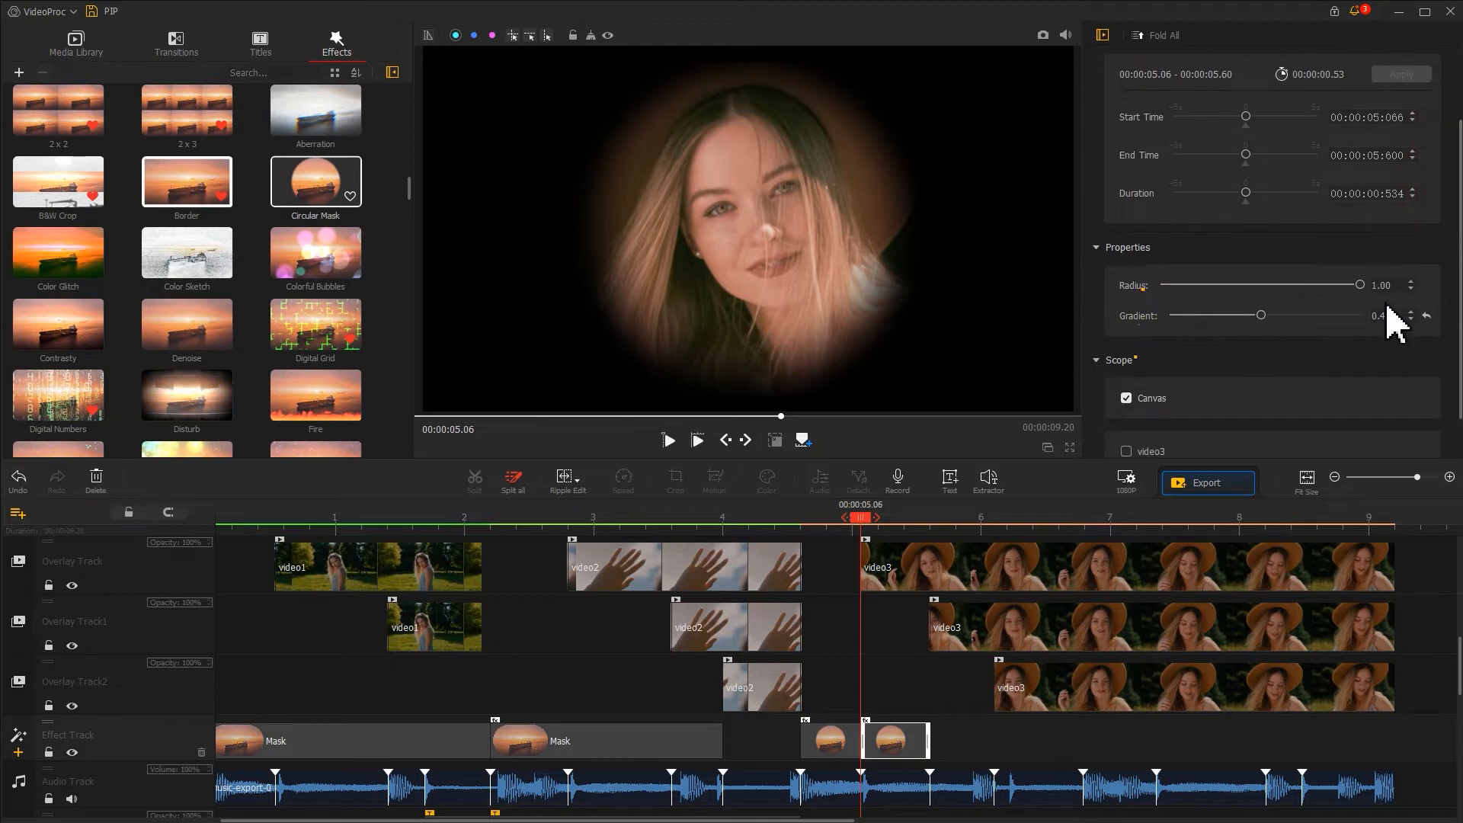
{"action": "left_click_drag", "start_coordinate": [1260, 315], "coordinate": [1230, 315]}
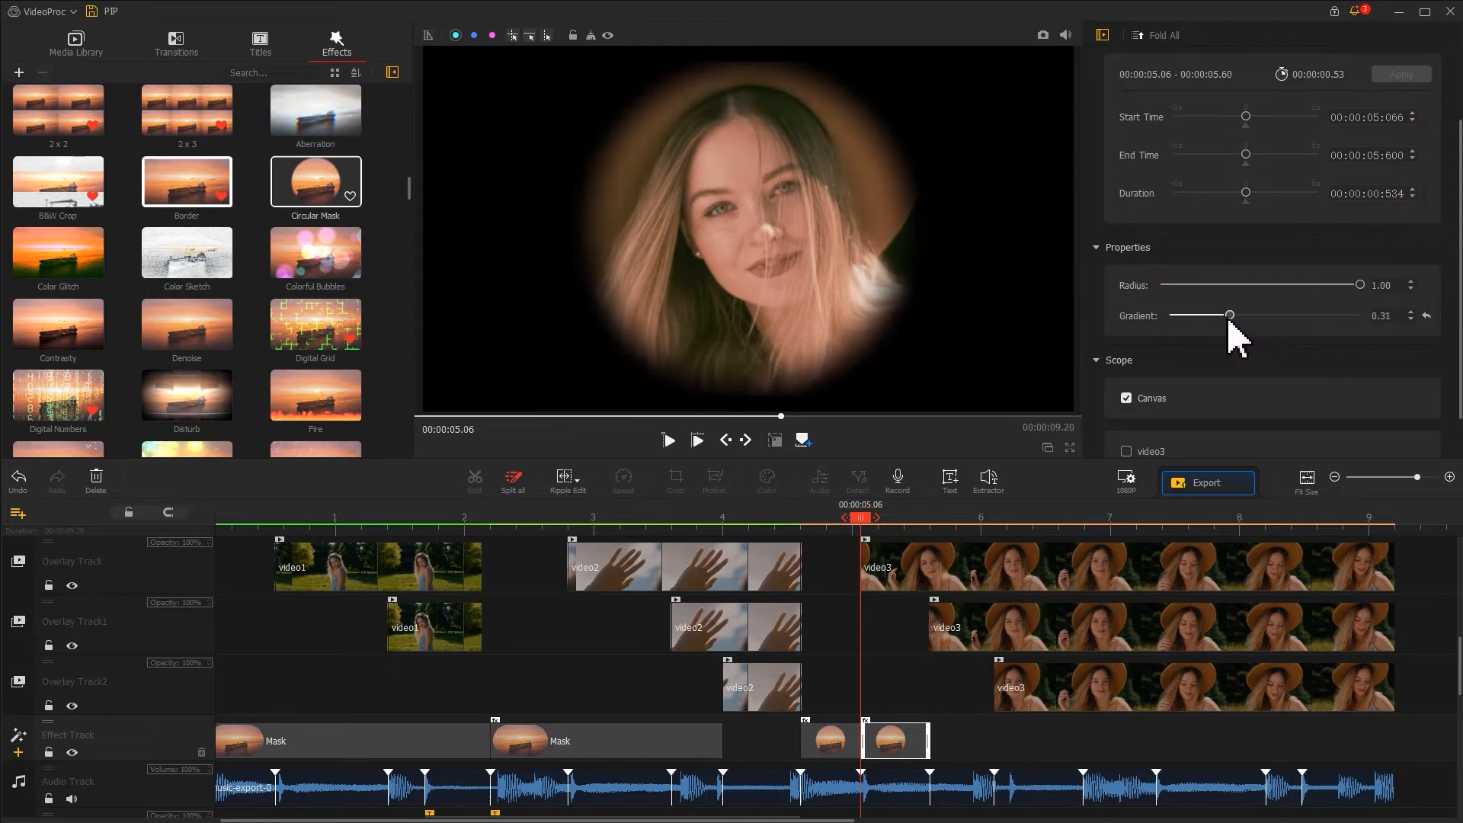
{"action": "left_click_drag", "start_coordinate": [1228, 316], "coordinate": [1185, 315]}
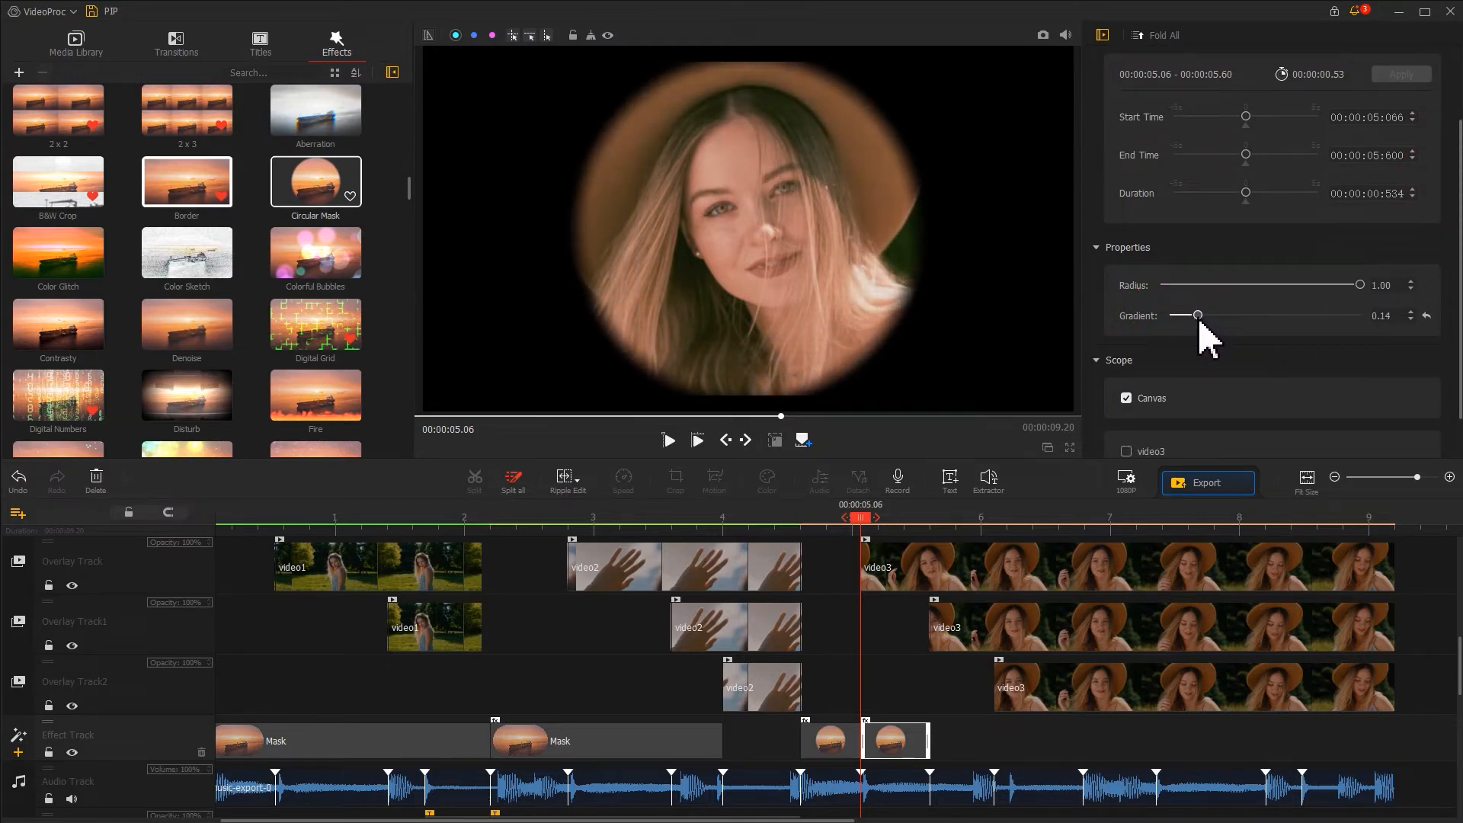
{"action": "left_click_drag", "start_coordinate": [1185, 315], "coordinate": [1198, 315]}
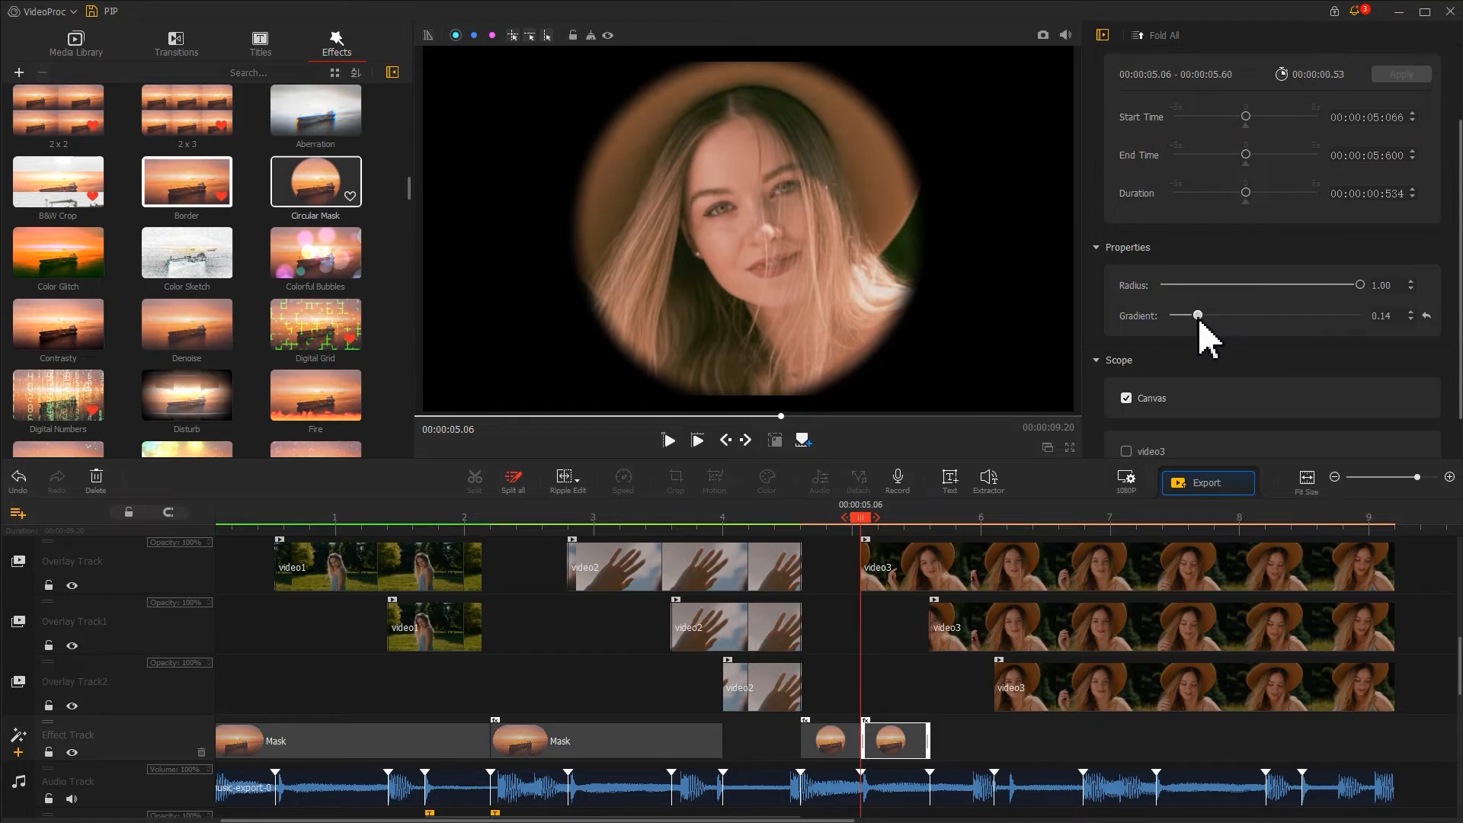
{"action": "left_click", "coordinate": [605, 741]}
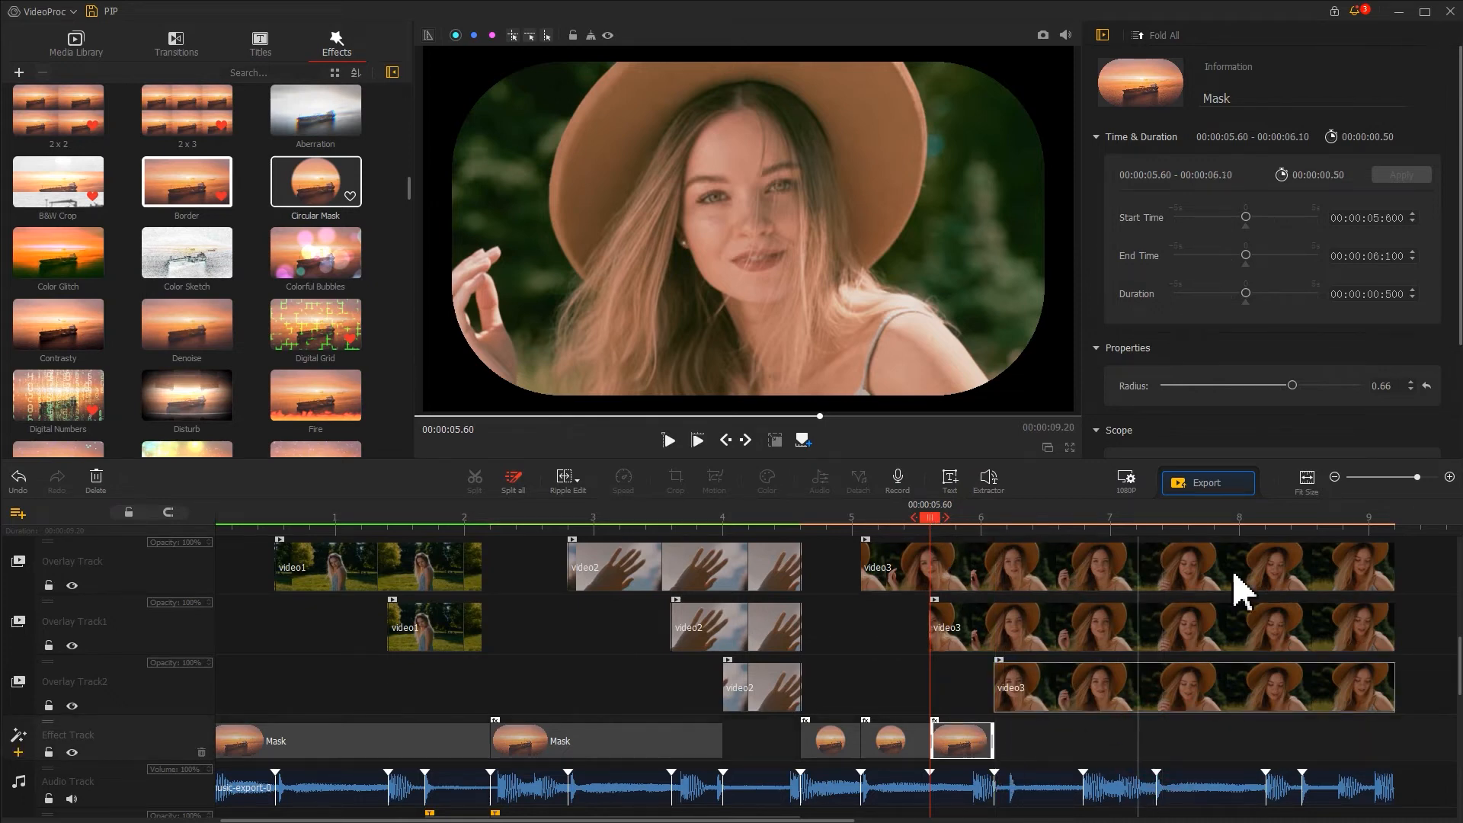
Reduce the rounded mask's corner radius from 0.66 to 0.61
{"action": "scroll", "scroll_direction": "down", "scroll_amount": 3}
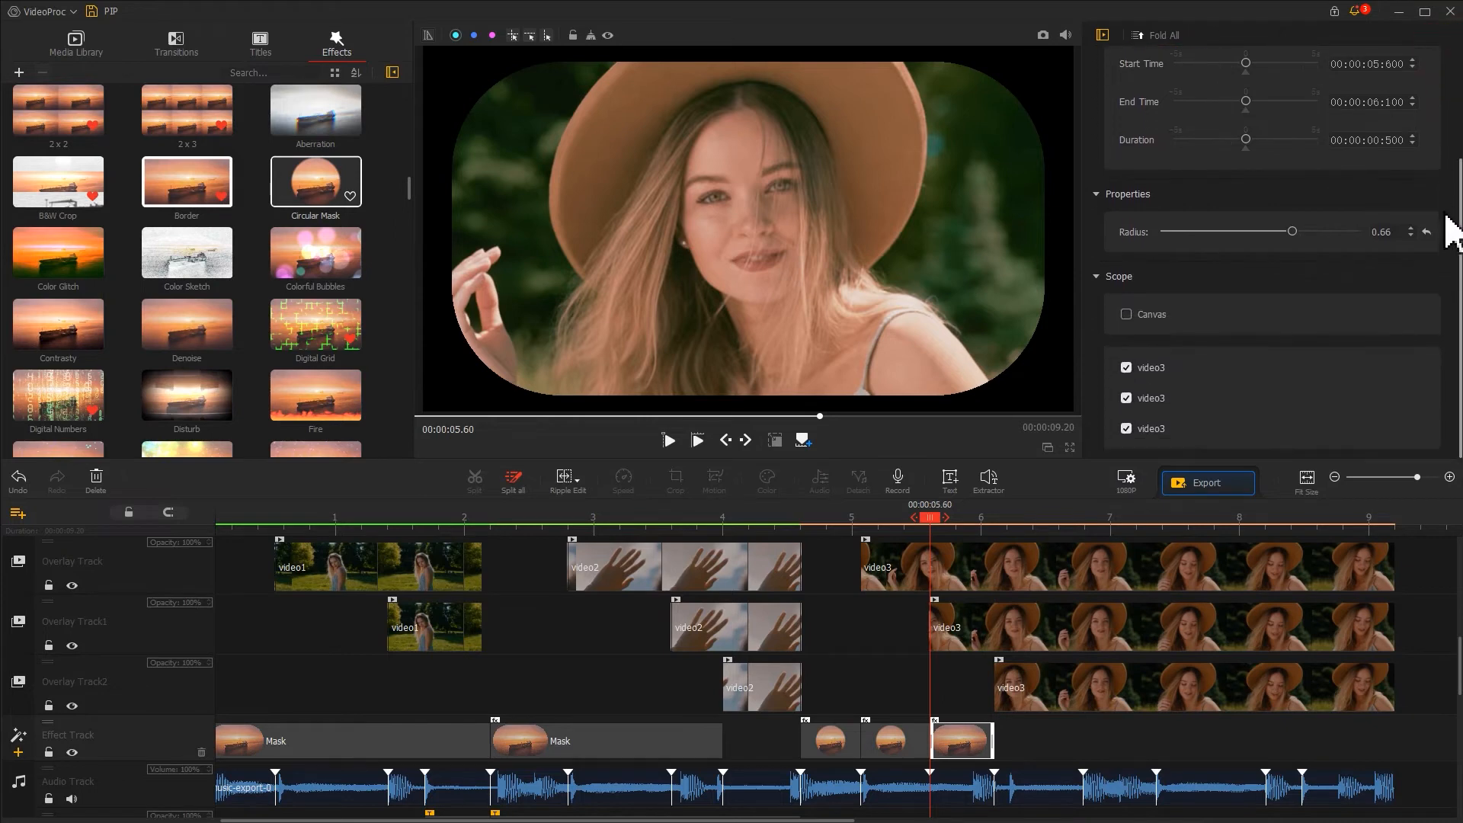
{"action": "left_click_drag", "start_coordinate": [1292, 230], "coordinate": [1282, 231]}
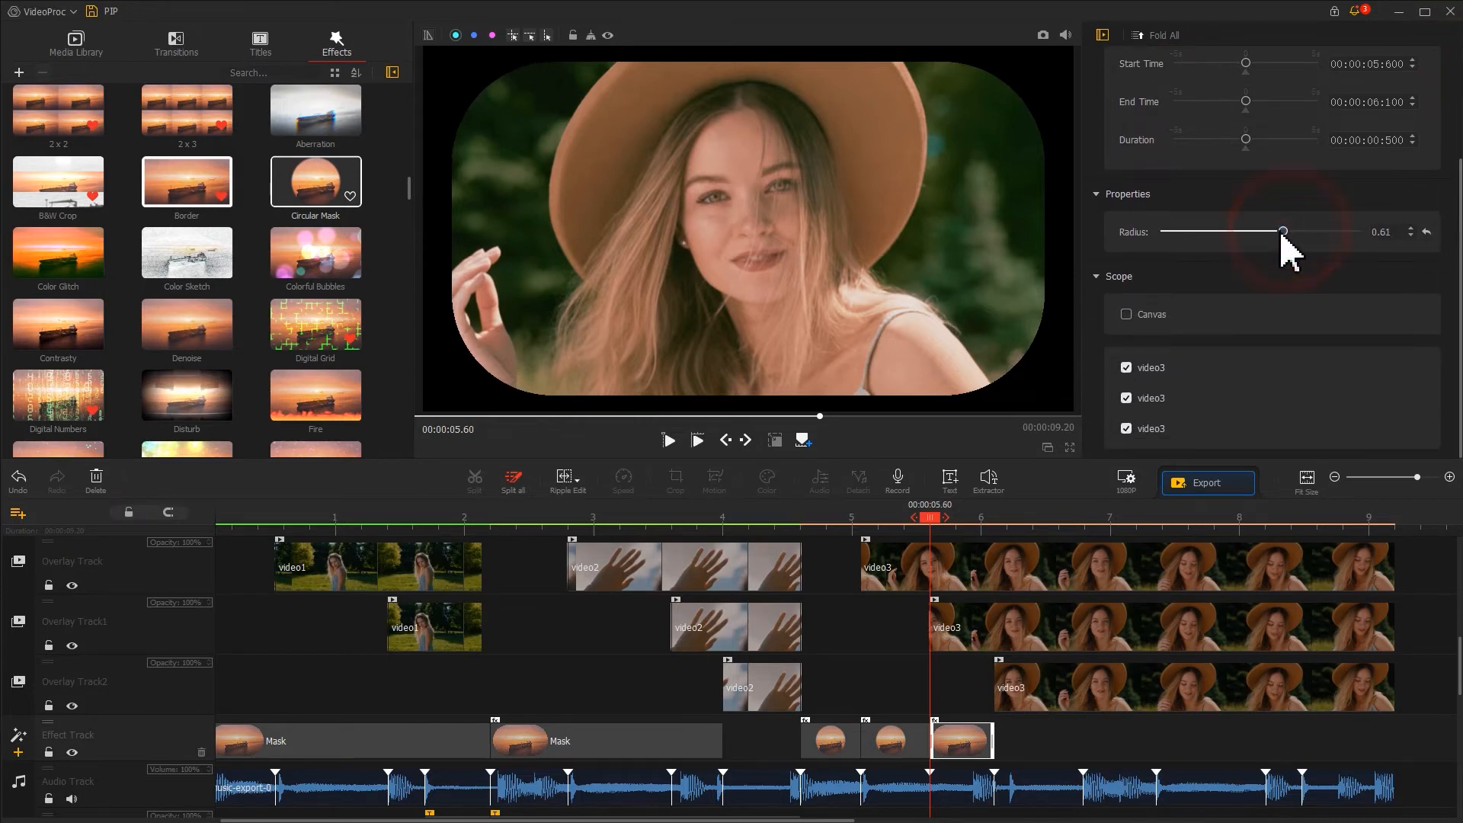
{"action": "left_click_drag", "start_coordinate": [1282, 230], "coordinate": [1239, 231]}
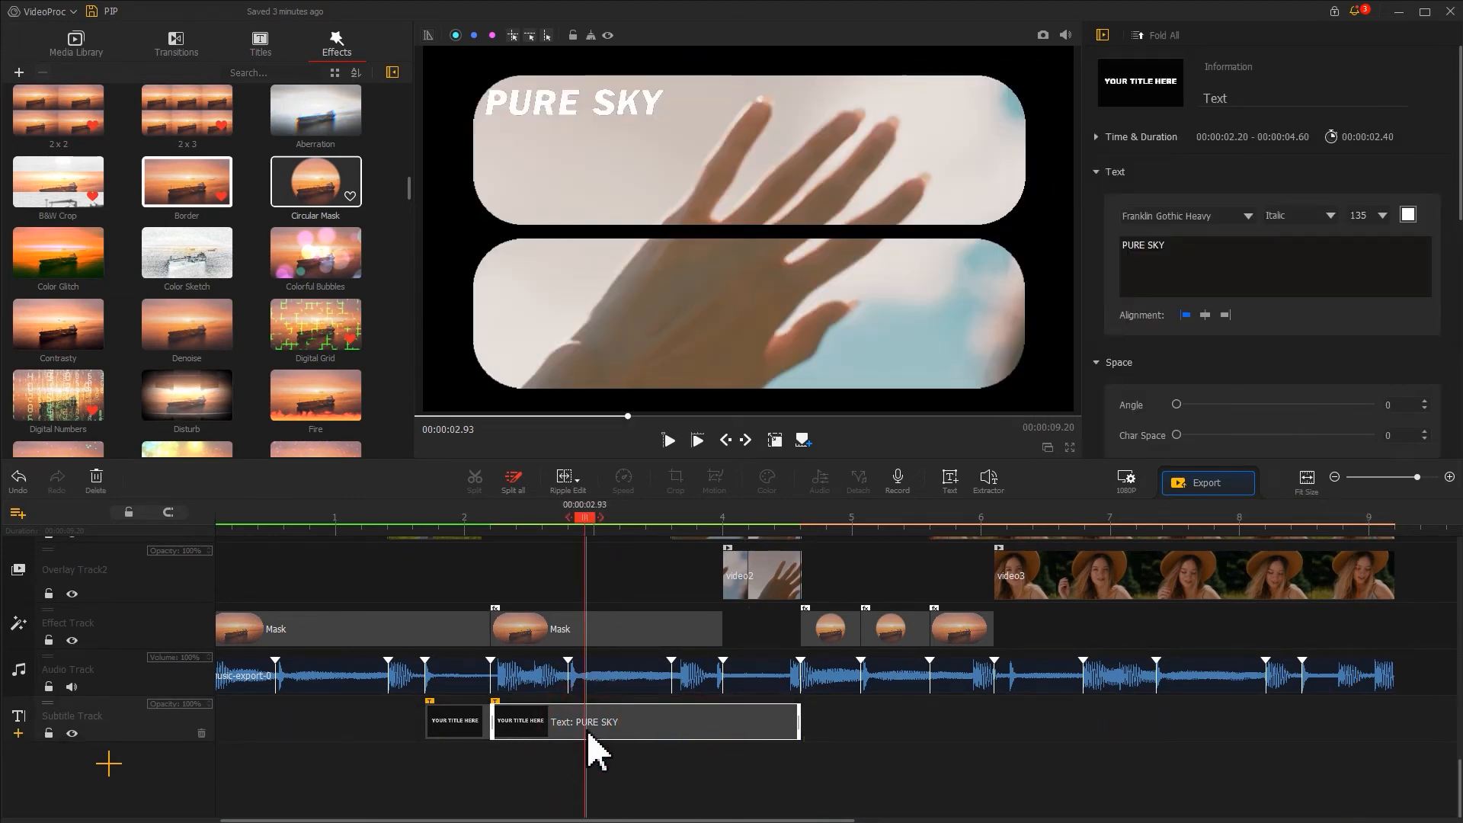
Reuse the PURE SKY title as 'WITH BEAUTY' spanning 6.10–9.20 s, moved to the lower right
{"action": "left_click", "coordinate": [887, 518]}
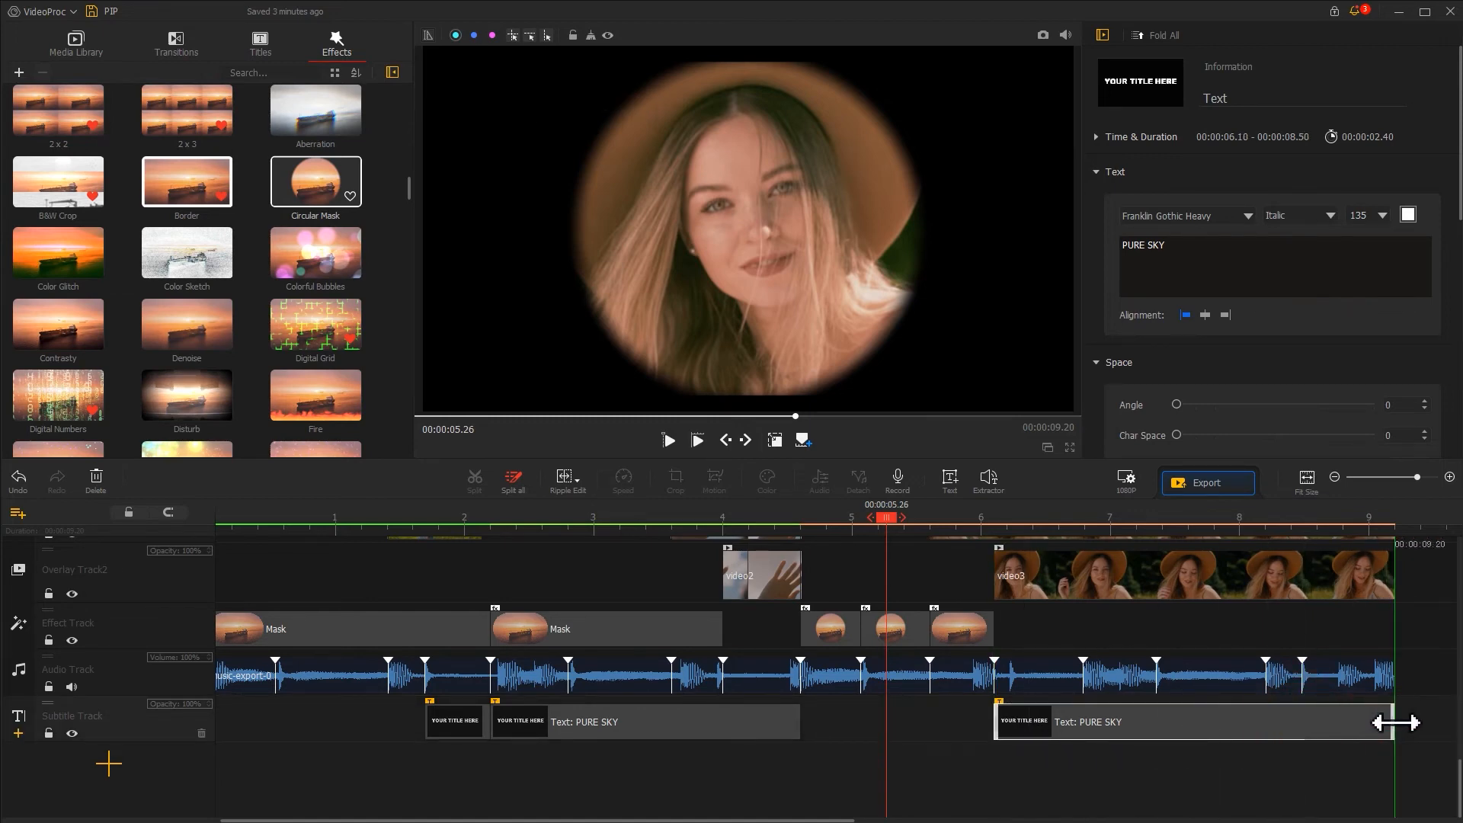
{"action": "left_click_drag", "start_coordinate": [1390, 722], "coordinate": [1396, 722]}
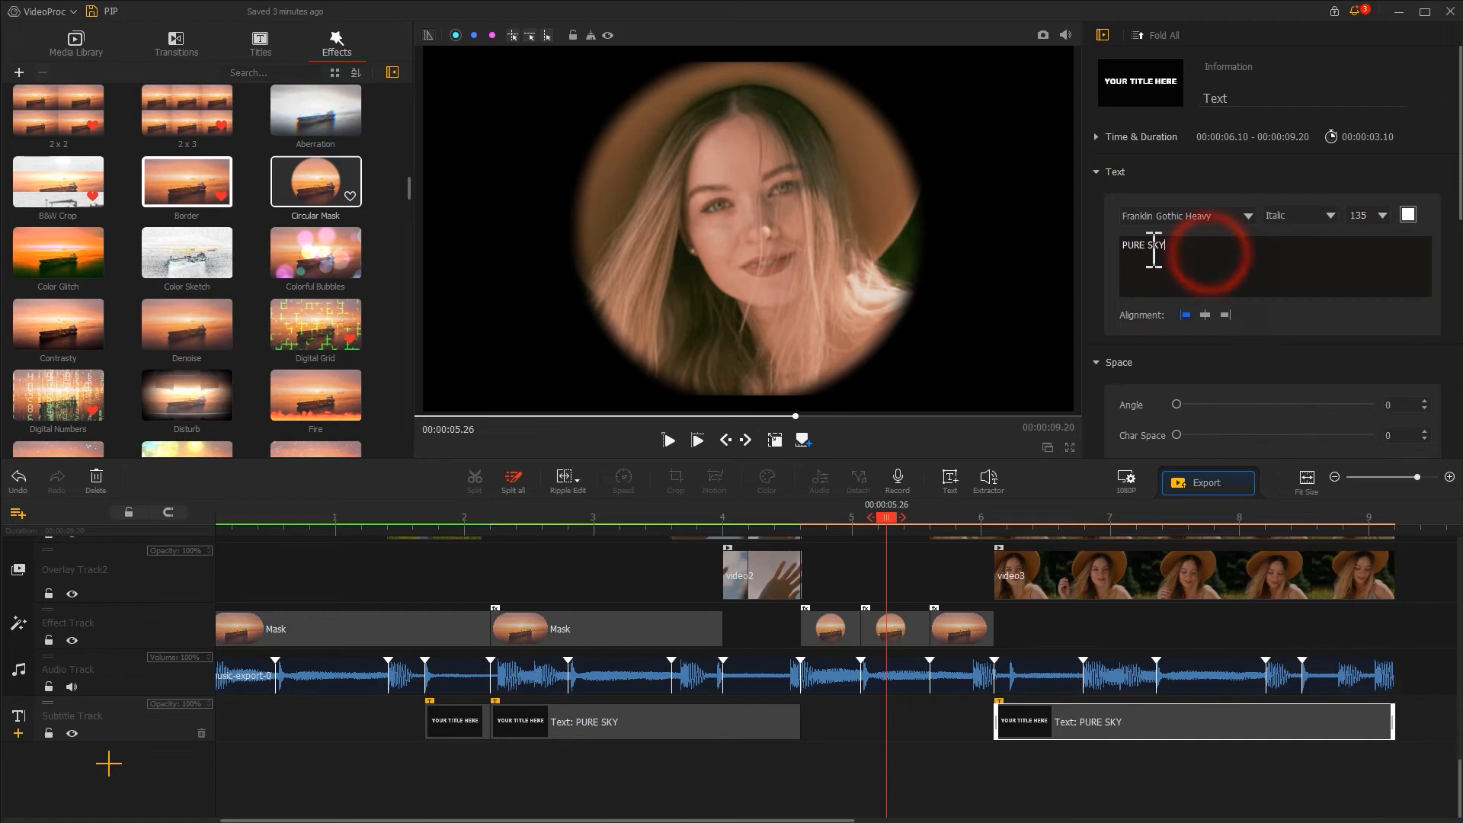
{"action": "type", "text": "WITH BEAUTY"}
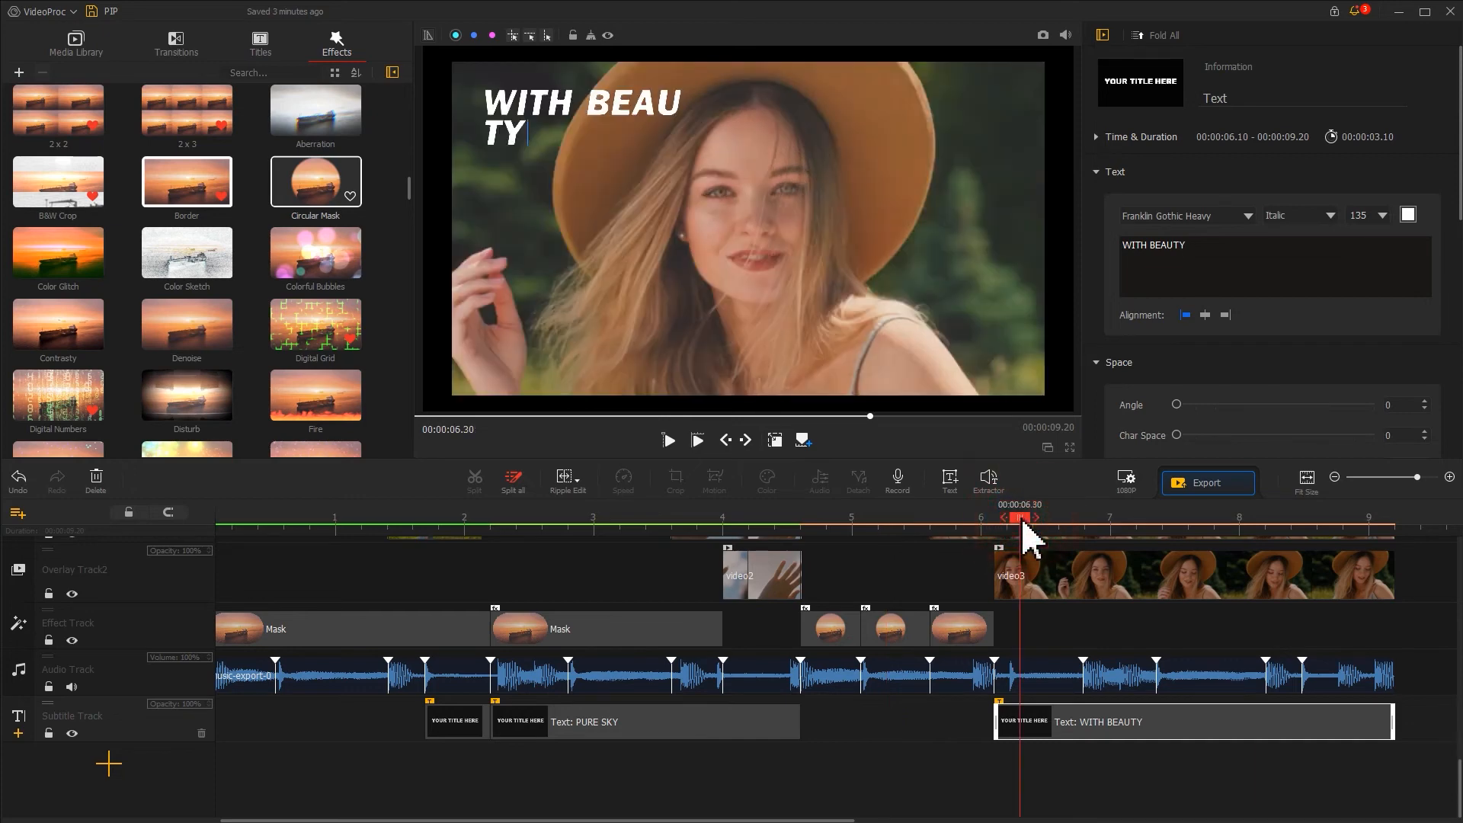
{"action": "left_click", "coordinate": [592, 118]}
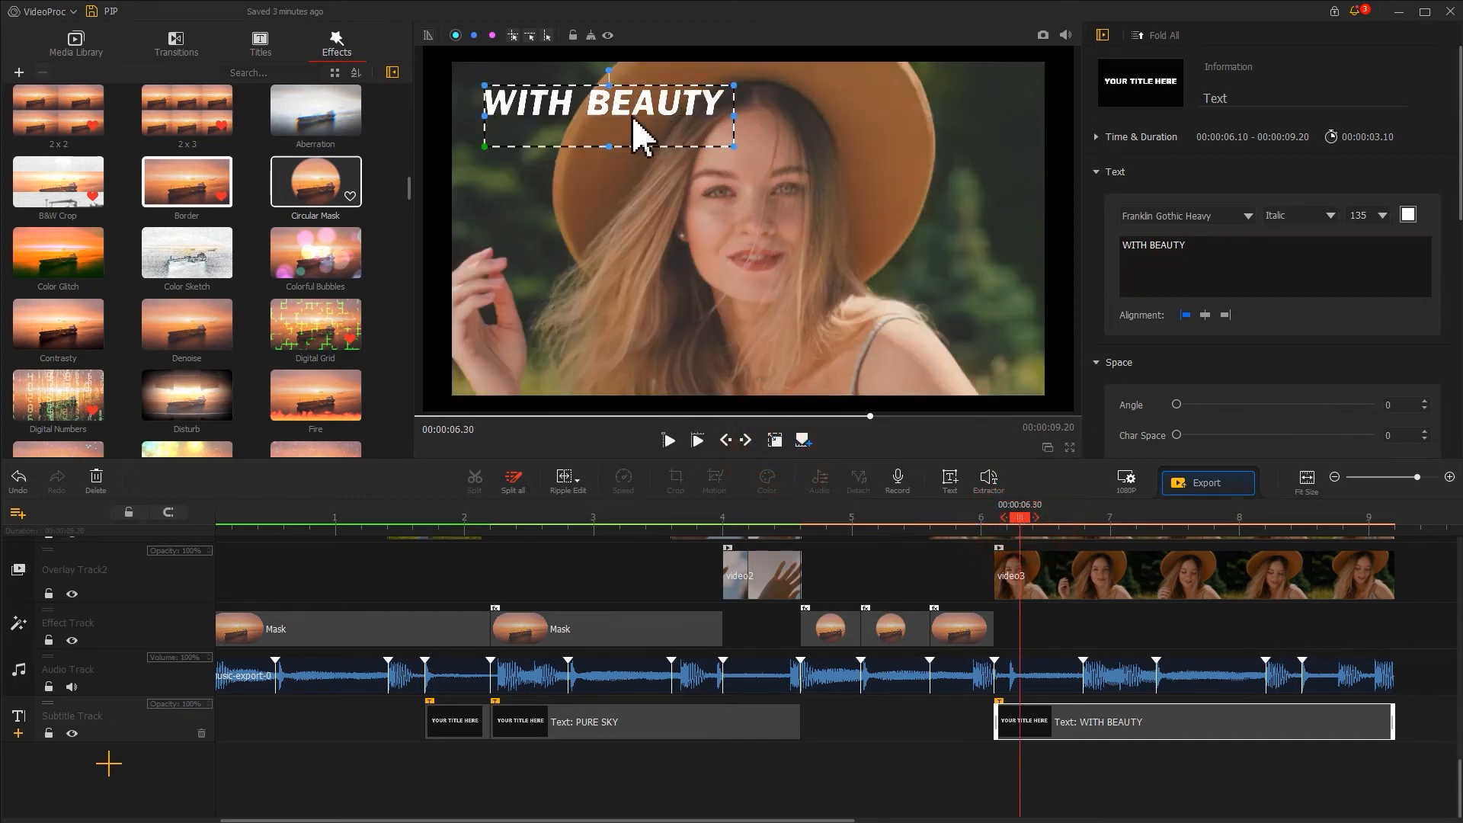
{"action": "left_click_drag", "start_coordinate": [606, 103], "coordinate": [911, 357]}
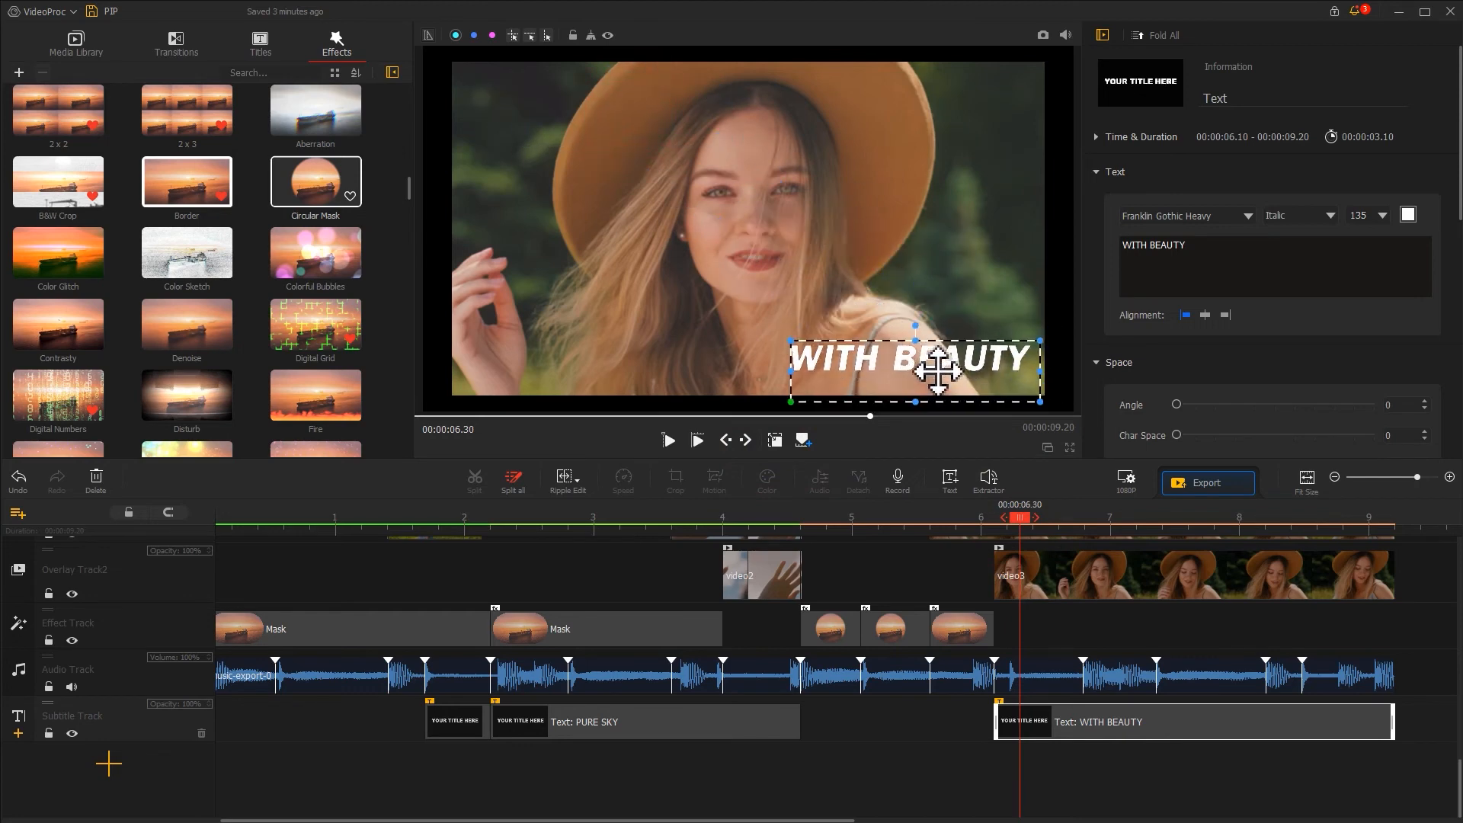